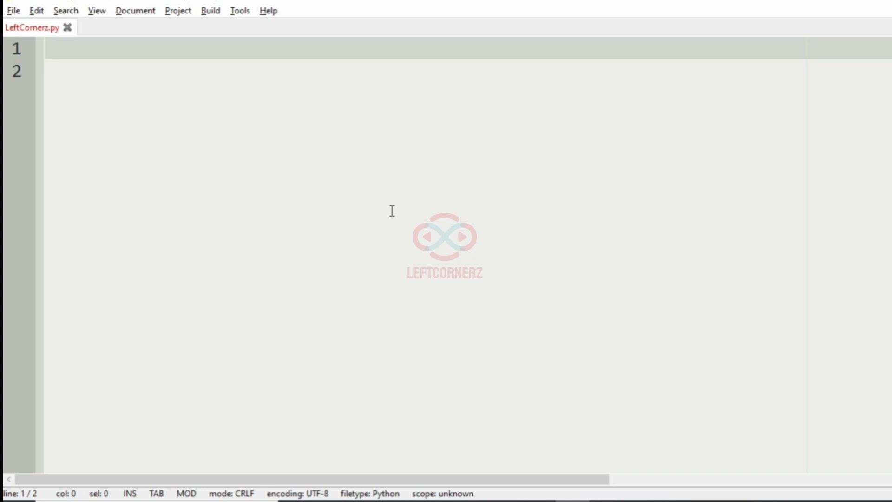
# Write line 1 as 'Date in the format of DD-MM-YYYY', correcting colons to dashes.
pyautogui.write('Date i')
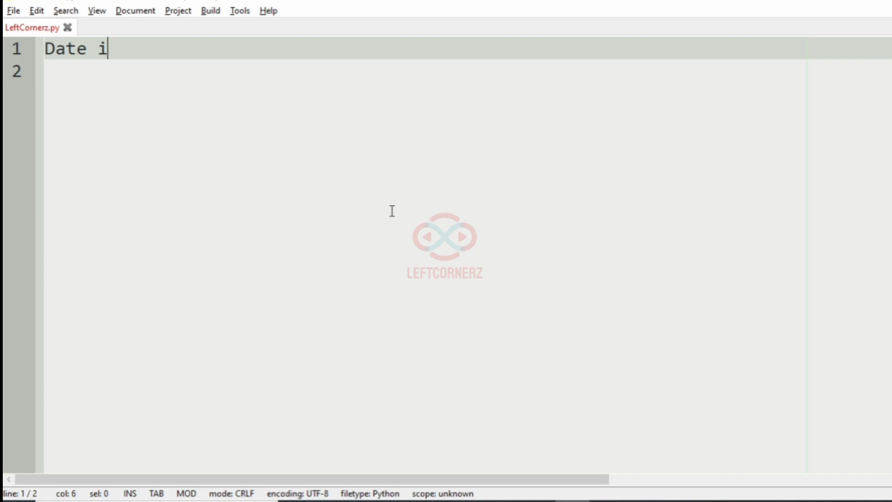
pyautogui.write('n the')
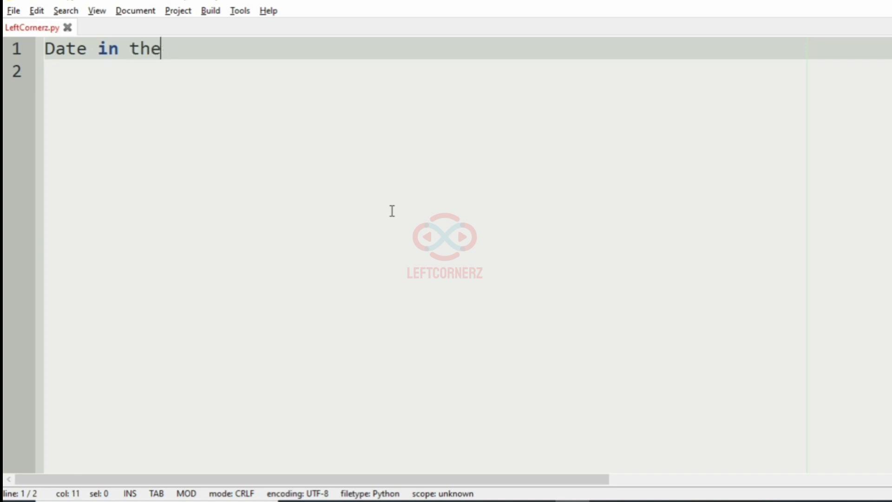
pyautogui.write('format of')
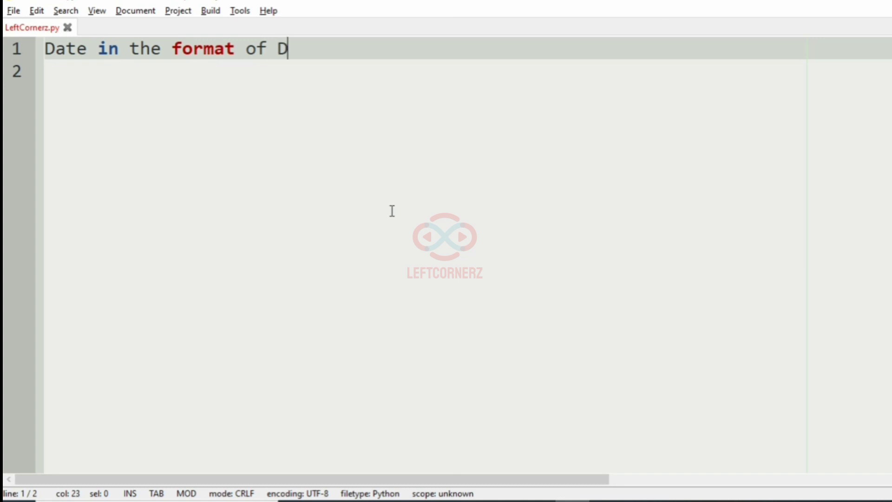
pyautogui.write('D:YY:')
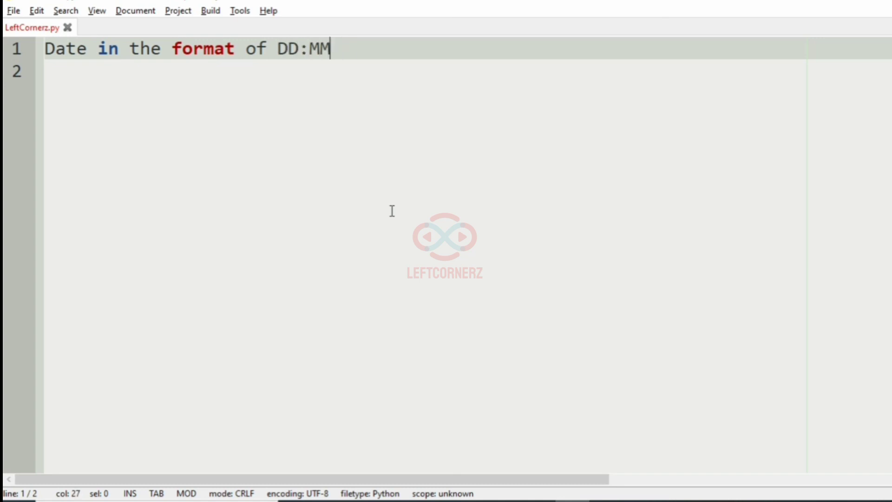
pyautogui.press('BackSpace')
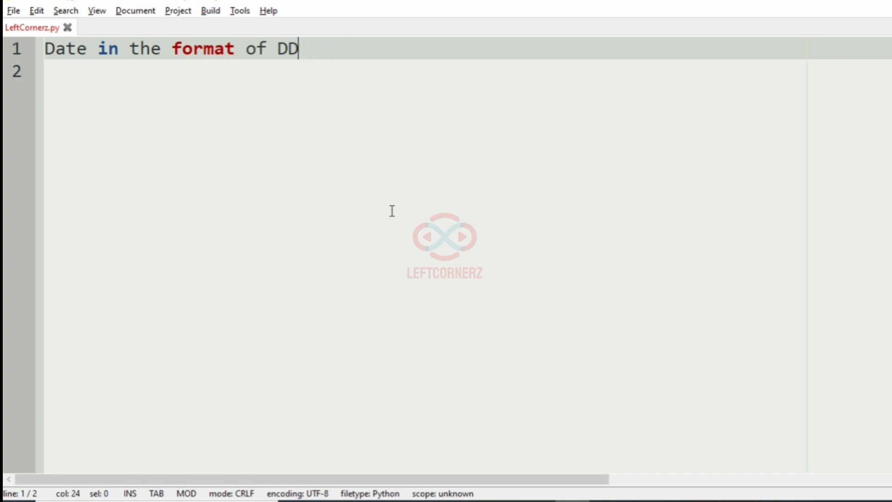
pyautogui.write('-M')
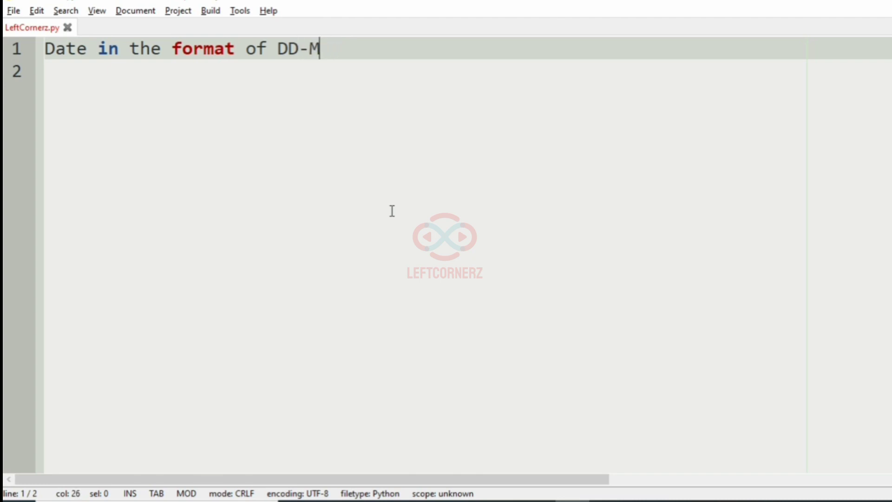
pyautogui.write('M-YYY')
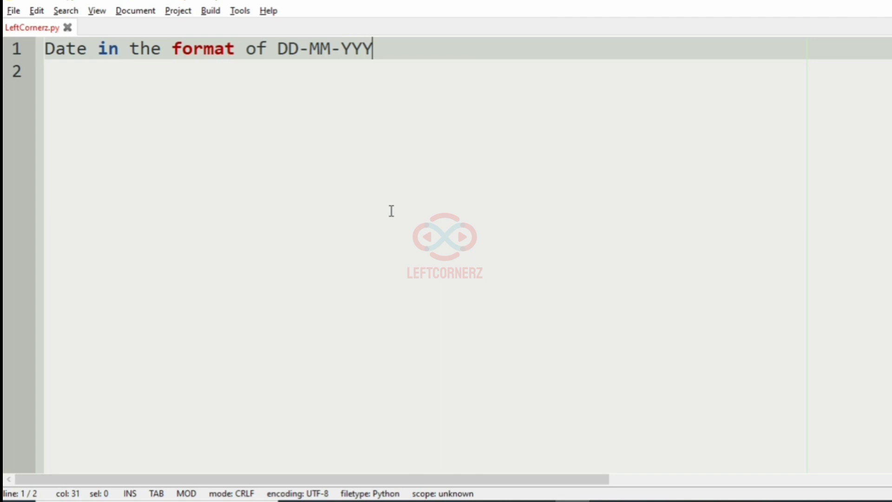
pyautogui.write('Y')
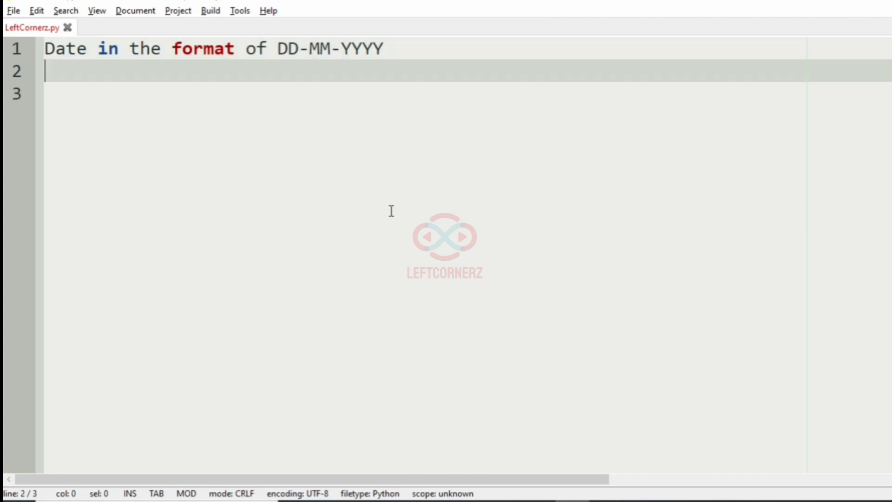
# Write line 3 as 'Print the next 10 dates in the same format as the output'.
pyautogui.write('Print')
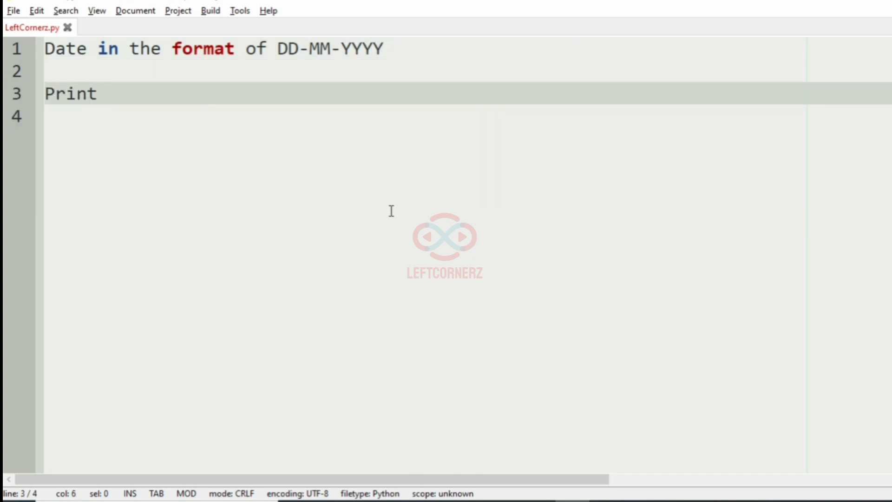
pyautogui.write('the next')
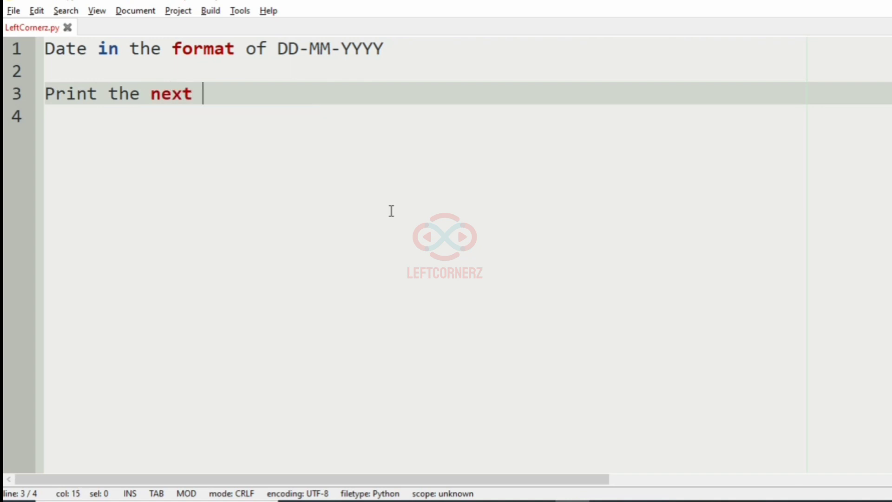
pyautogui.write('10 da')
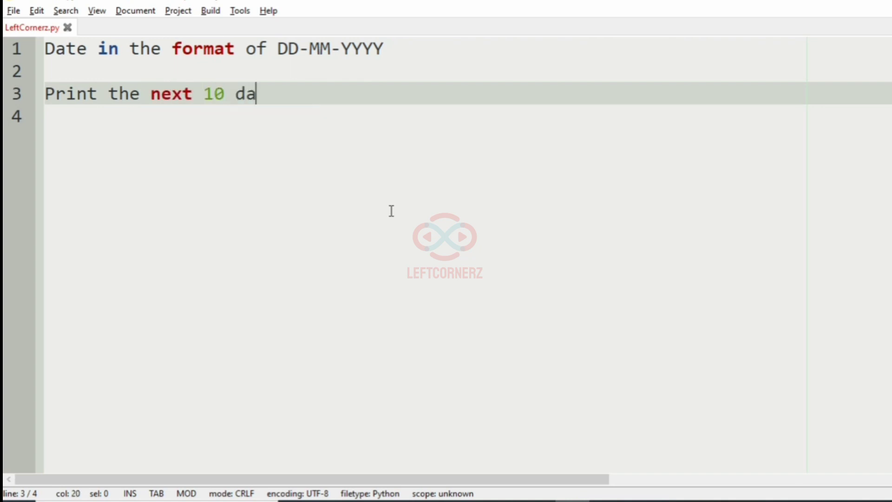
pyautogui.write('tes')
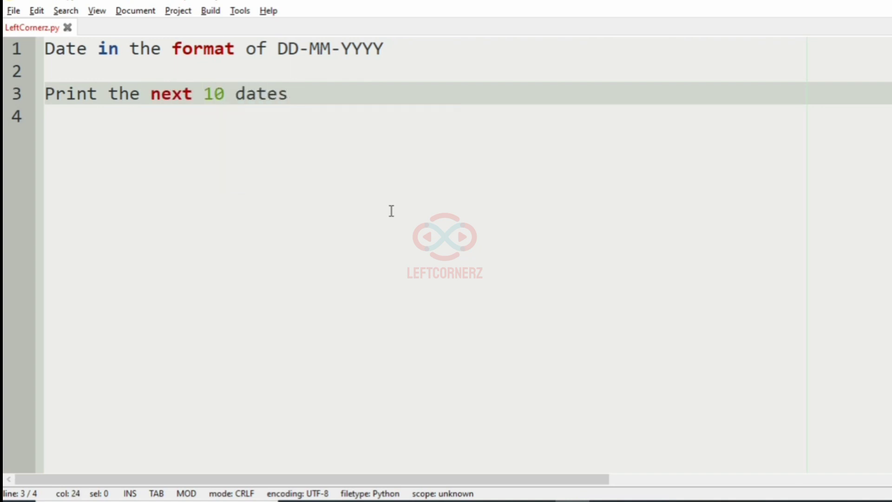
pyautogui.write('in the same')
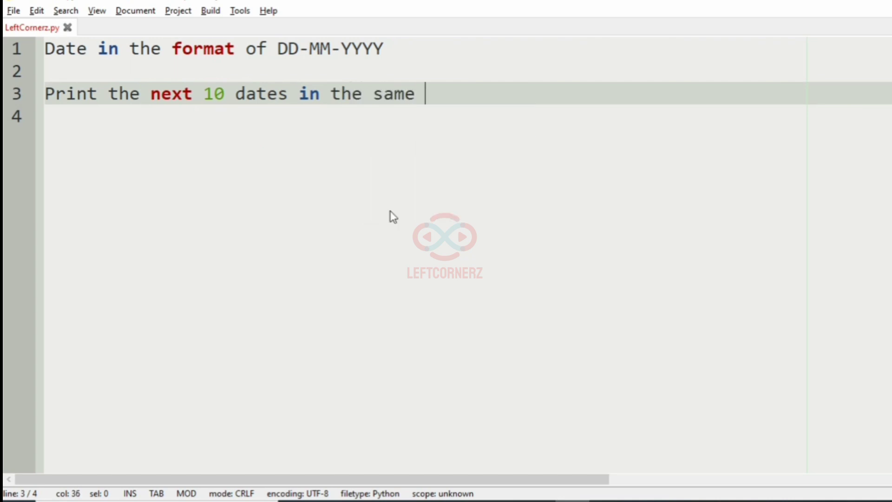
pyautogui.write('format')
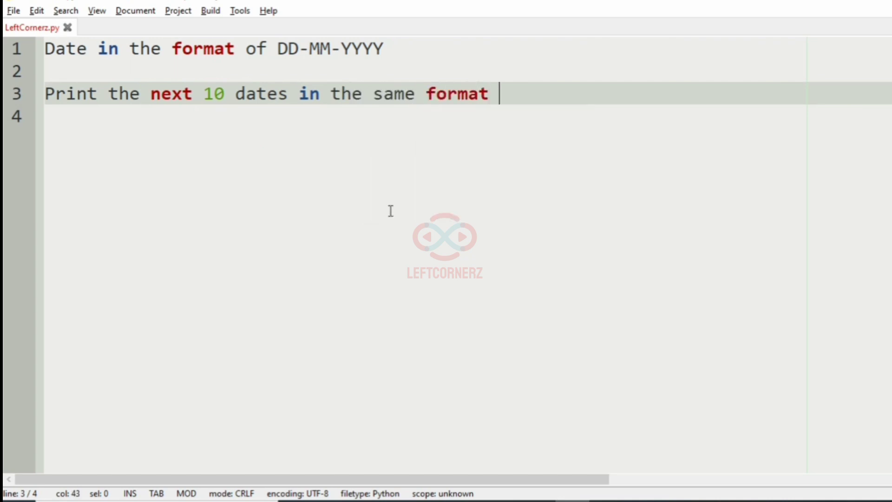
pyautogui.write('as the output')
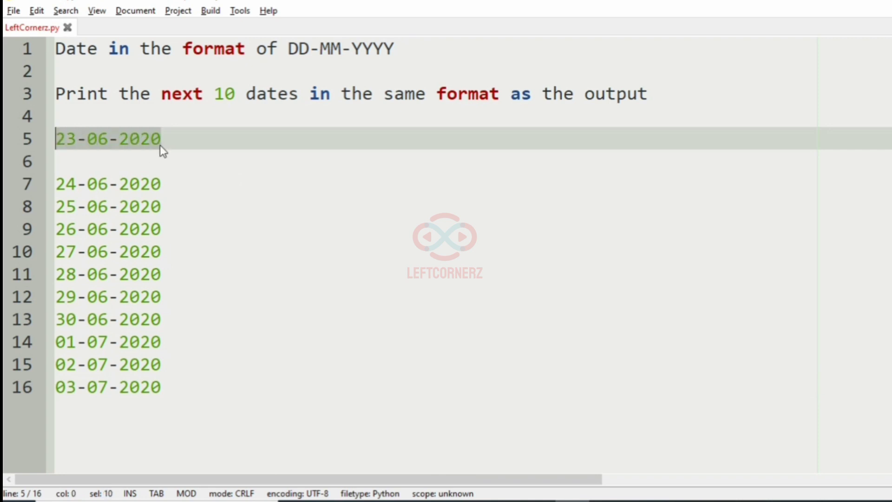
# Mark 23-06-2020 with ' -> Input' and add an 'Ouput:' line above the ten sample dates.
pyautogui.write('->')
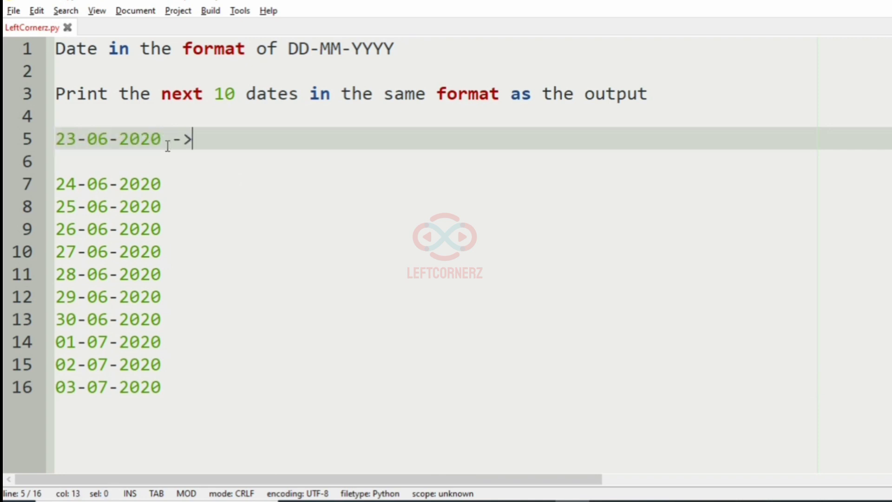
pyautogui.write('Inp')
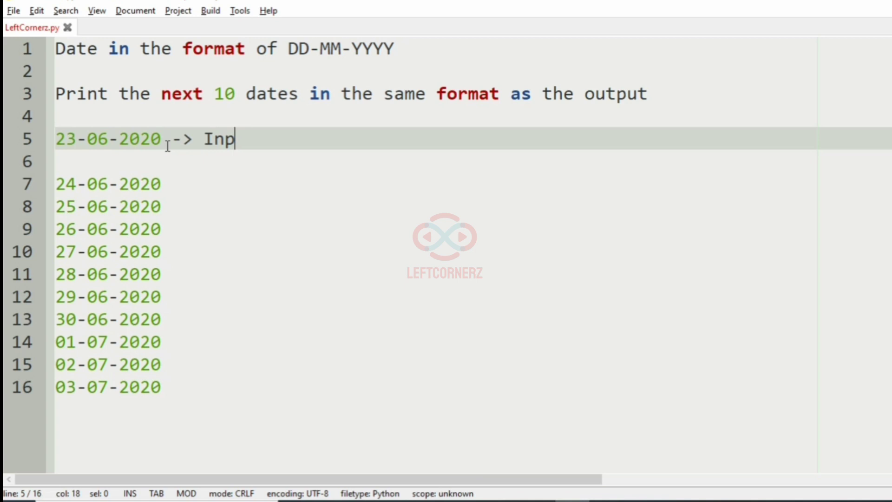
pyautogui.write('ut')
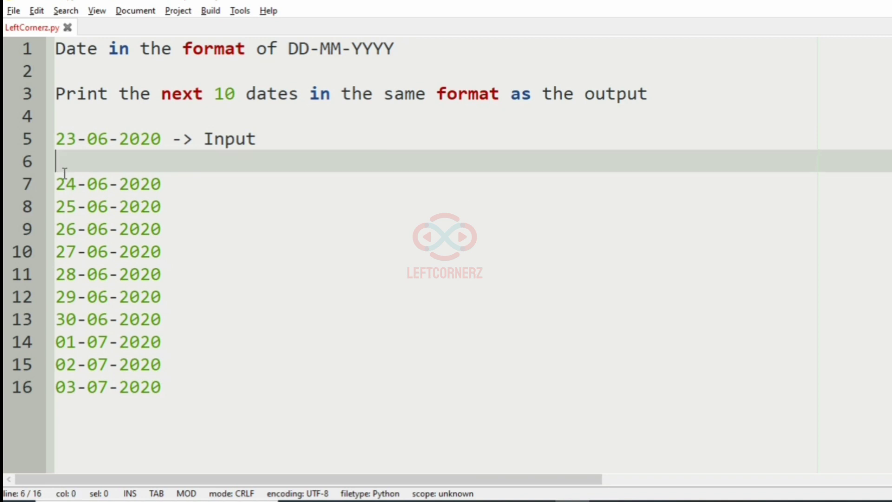
pyautogui.write('Ou')
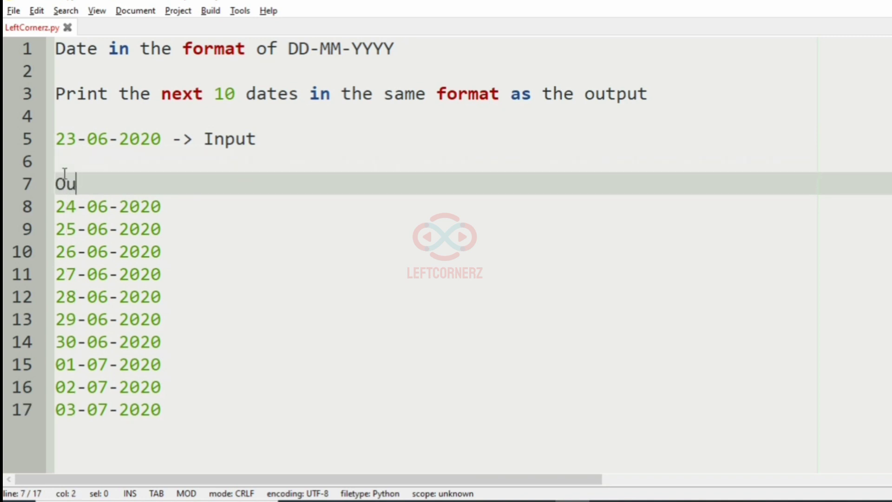
pyautogui.write('put')
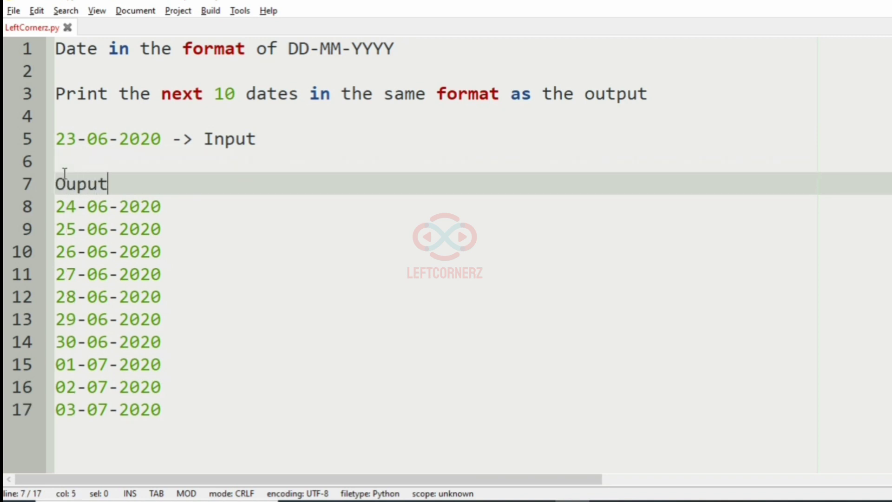
pyautogui.write(':')
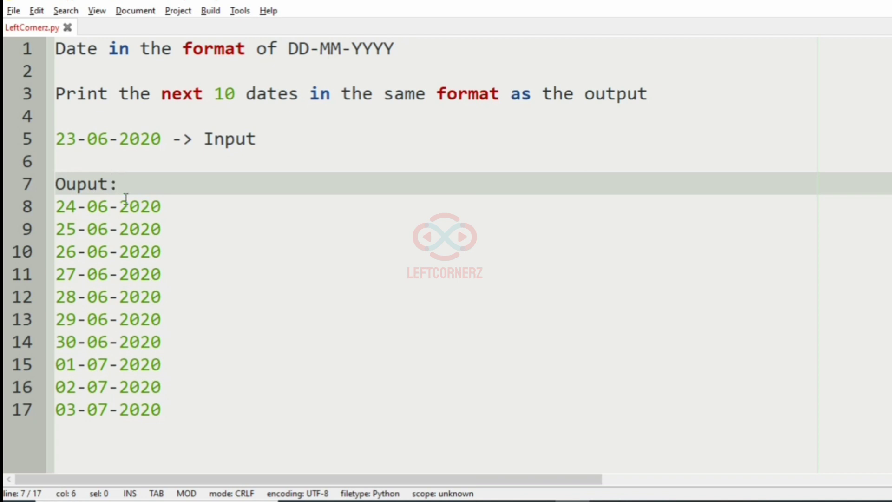
pyautogui.moveTo(56, 206); pyautogui.dragTo(161, 410)
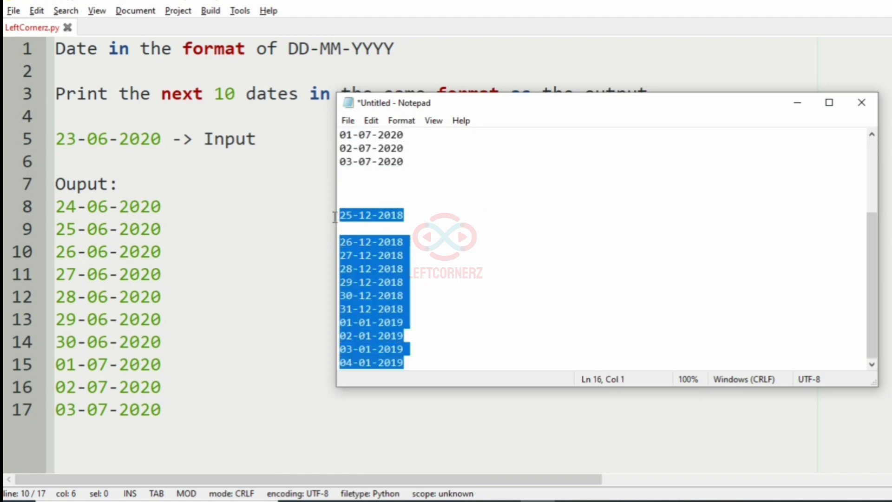
pyautogui.moveTo(437, 354)
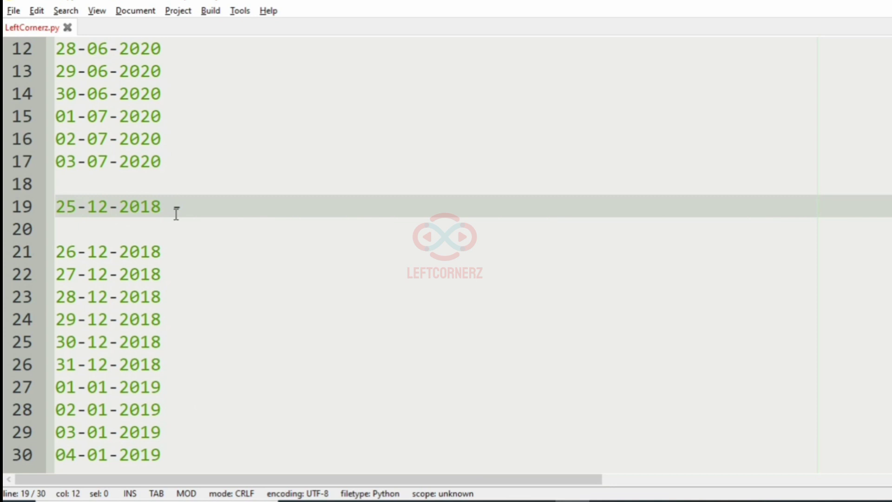
# Mark 25-12-2018 as '-> Input' and add 'Output:' above its ten dates.
pyautogui.write('>')
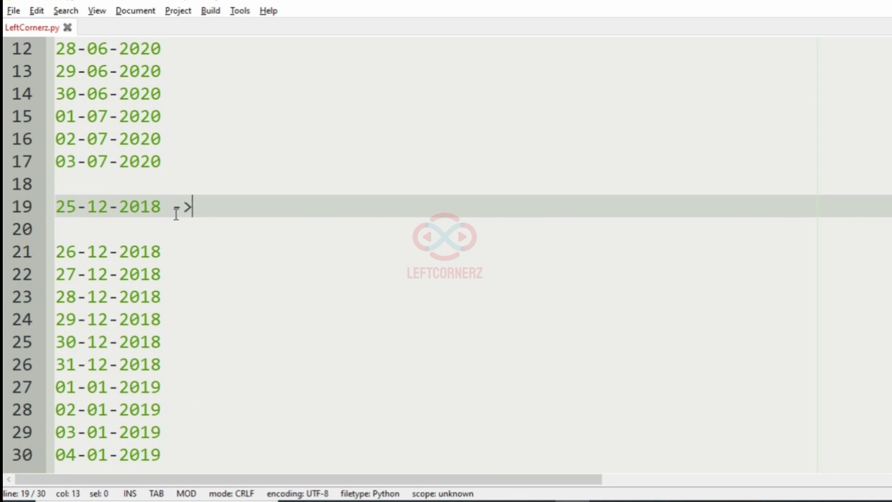
pyautogui.write('Input')
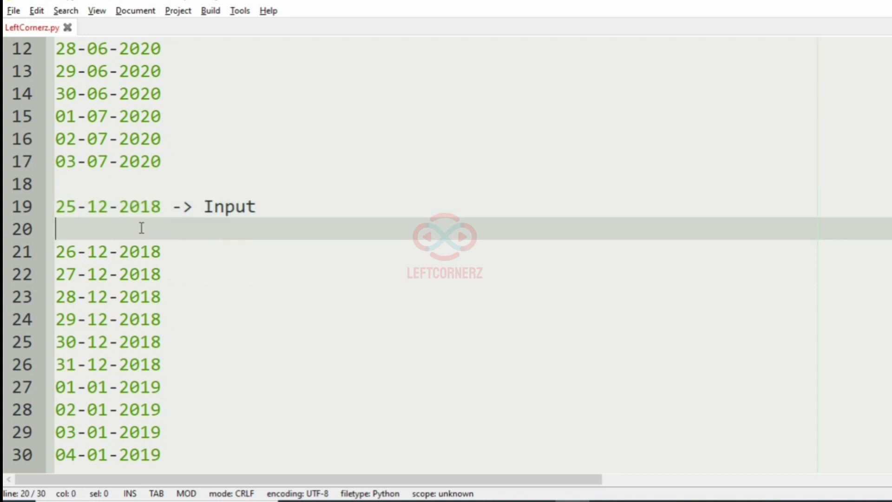
pyautogui.write('Outpu')
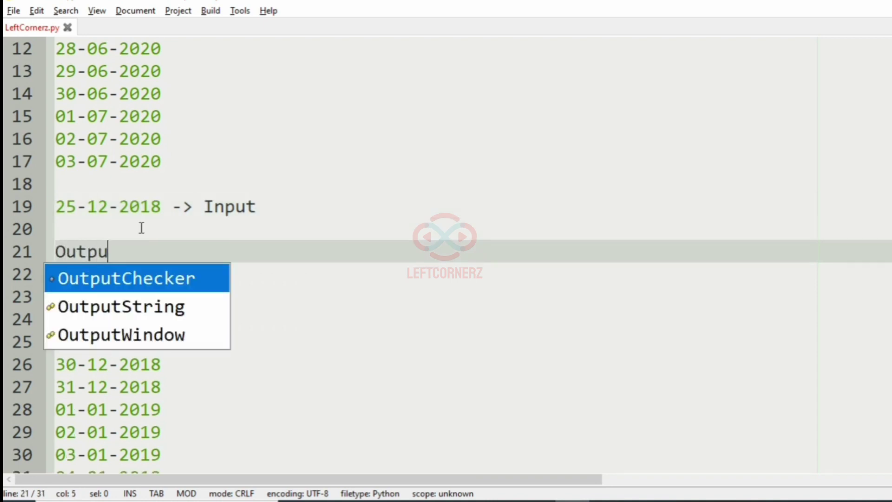
pyautogui.write('t:')
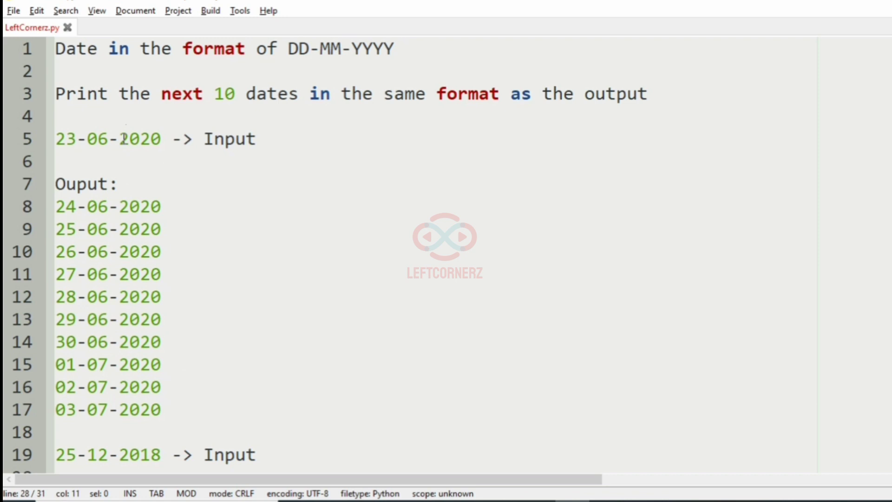
# Note 'Use datetime module' and '-> strptime -> convert str date to time object'.
pyautogui.press('Enter')
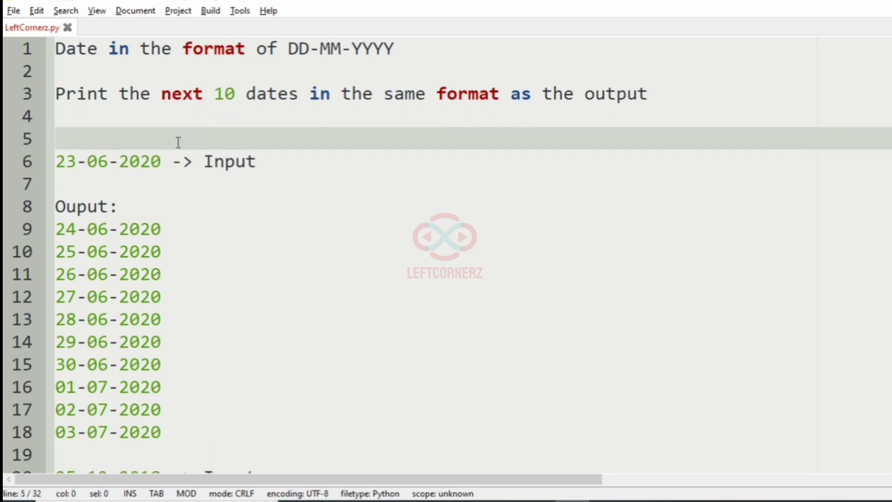
pyautogui.write('Use datet')
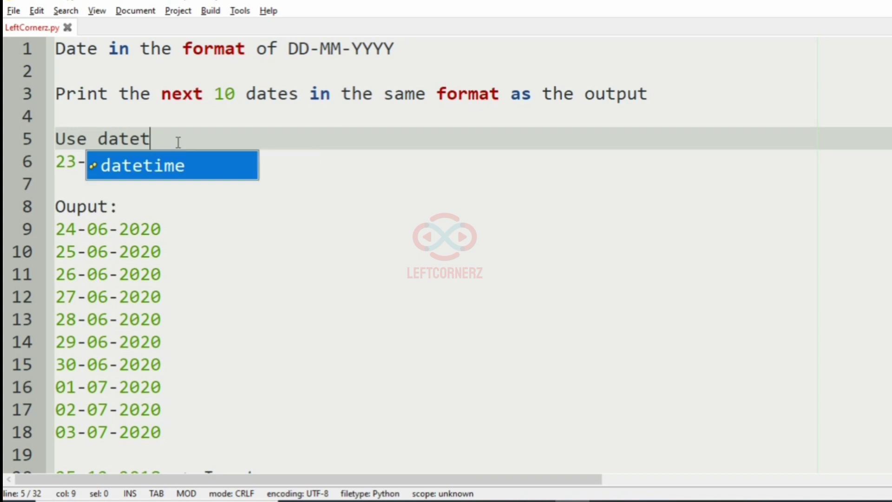
pyautogui.write('ime module ->')
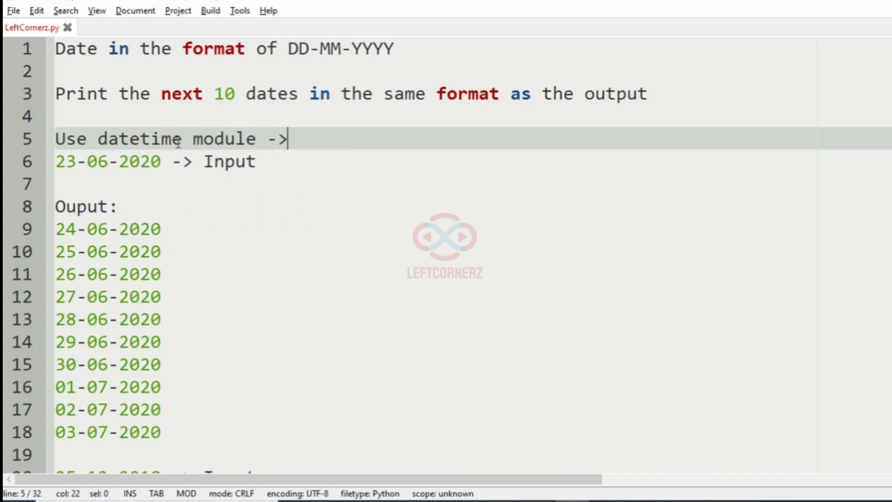
pyautogui.write('str')
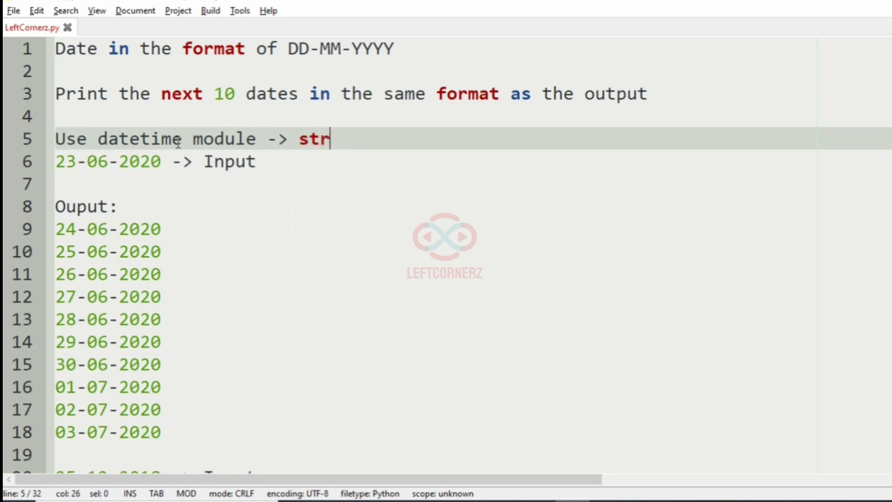
pyautogui.press('BackSpace')
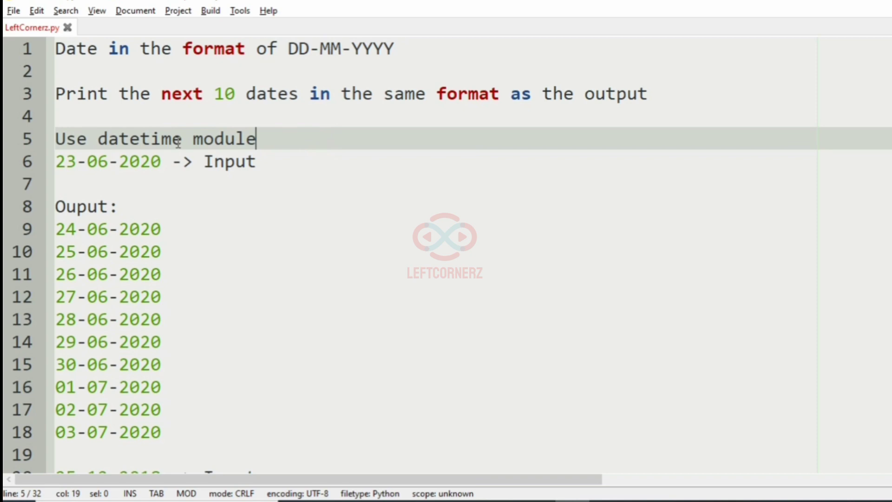
pyautogui.press('Enter')
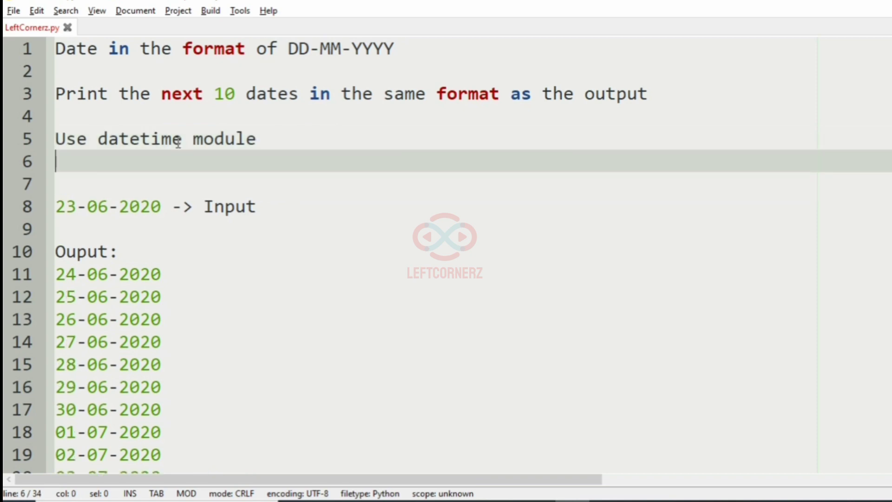
pyautogui.write('->')
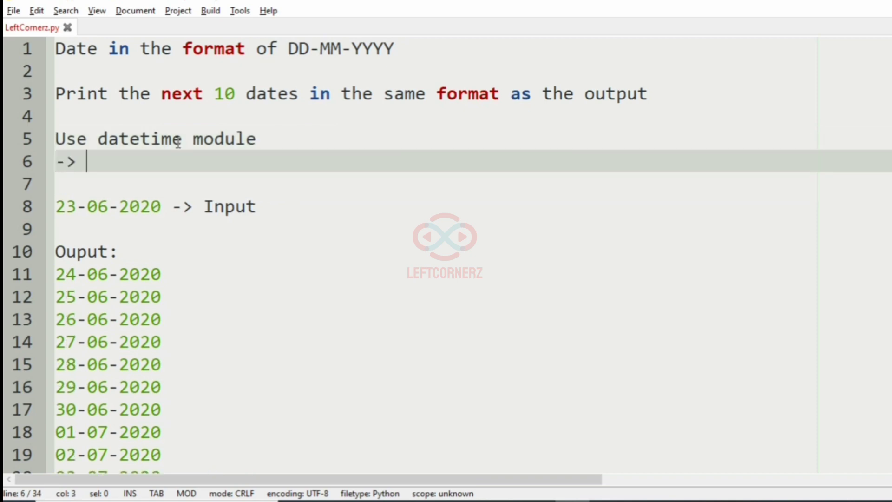
pyautogui.write('strptime -> co')
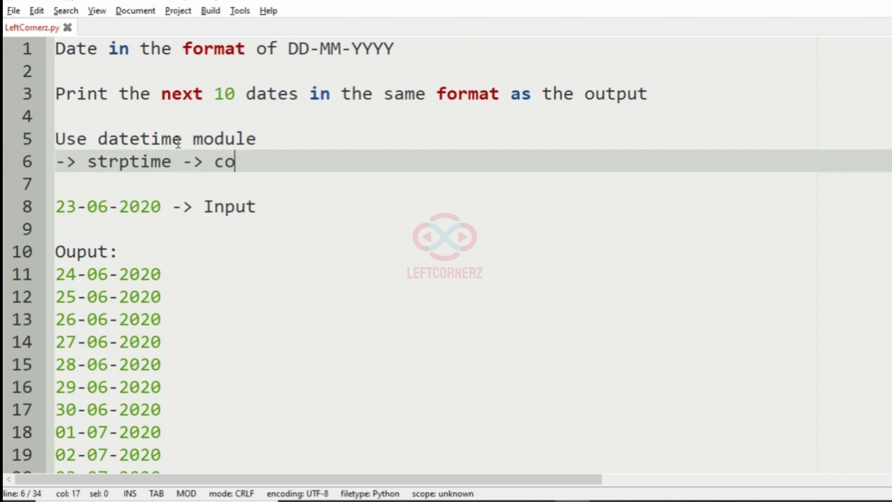
pyautogui.write('nvert str date to')
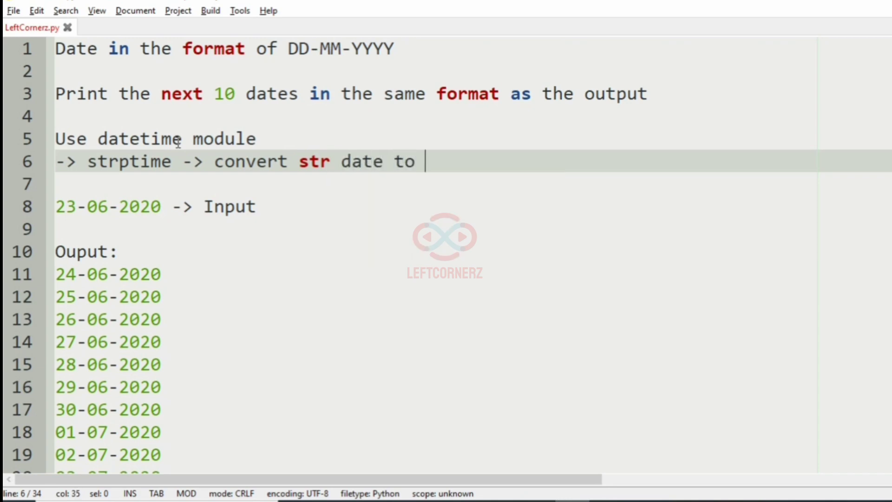
pyautogui.write('time objec')
pyautogui.write('-')
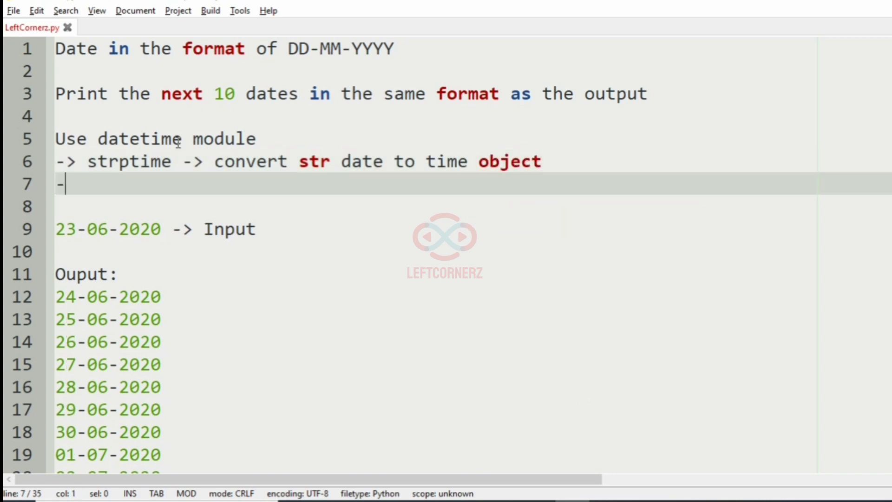
# Note '-> timedelta -> increment the dates by our certain values (1)'.
pyautogui.write('time')
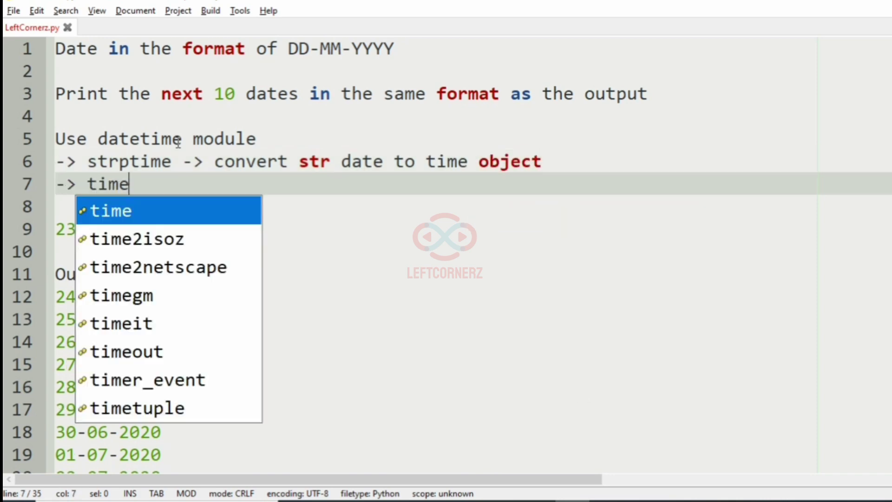
pyautogui.write('delta')
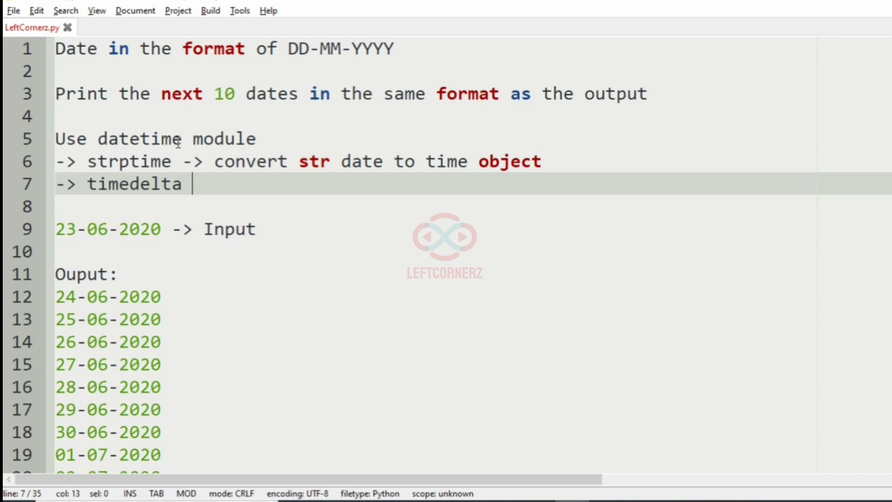
pyautogui.write('-> c')
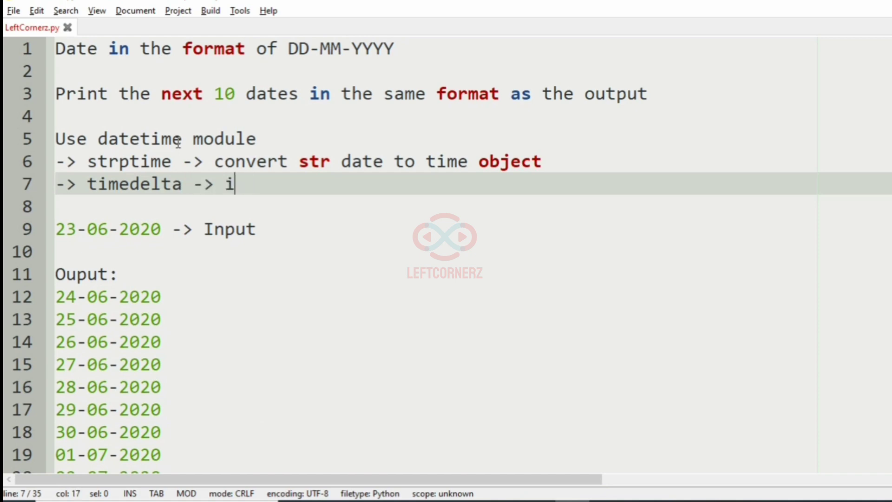
pyautogui.write('ncrement')
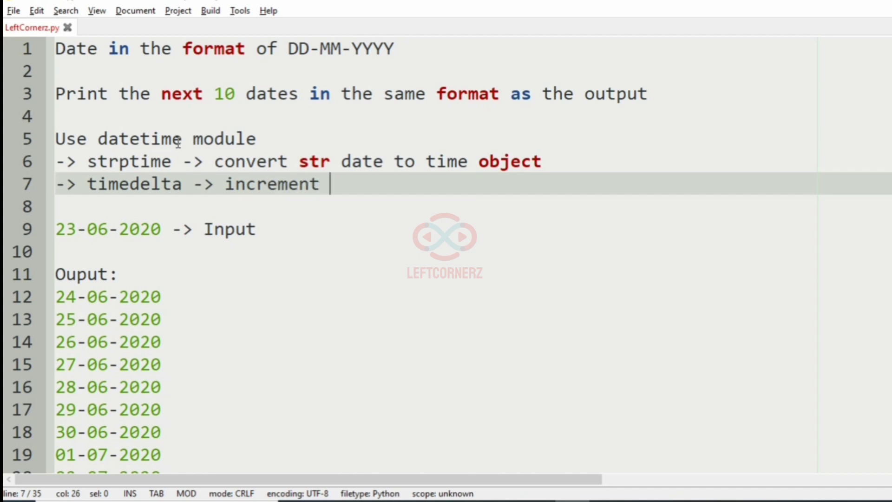
pyautogui.write('the dat')
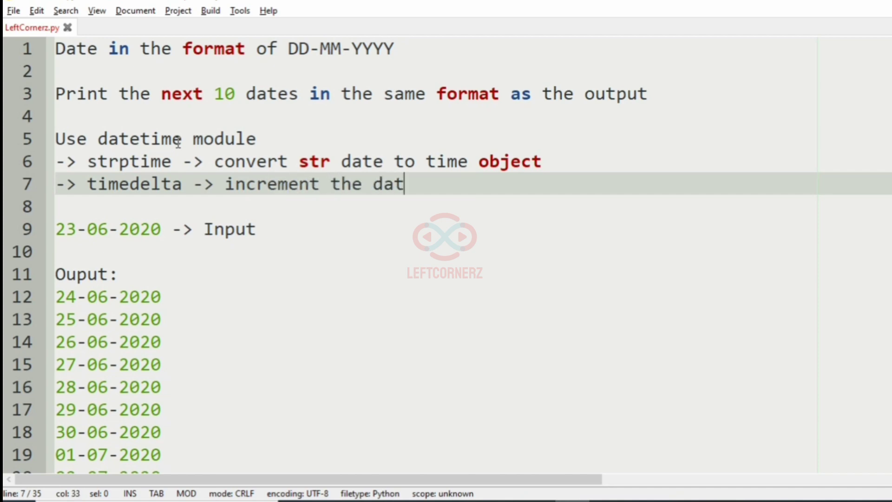
pyautogui.write('es by out')
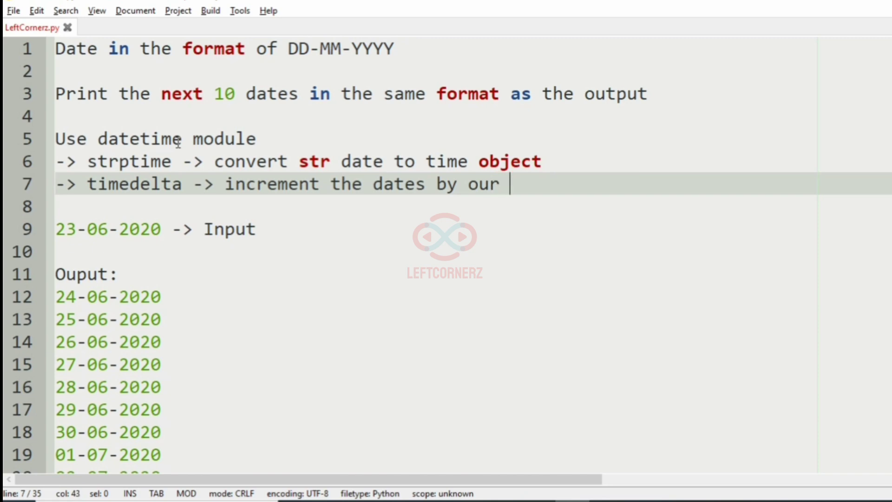
pyautogui.write('certi')
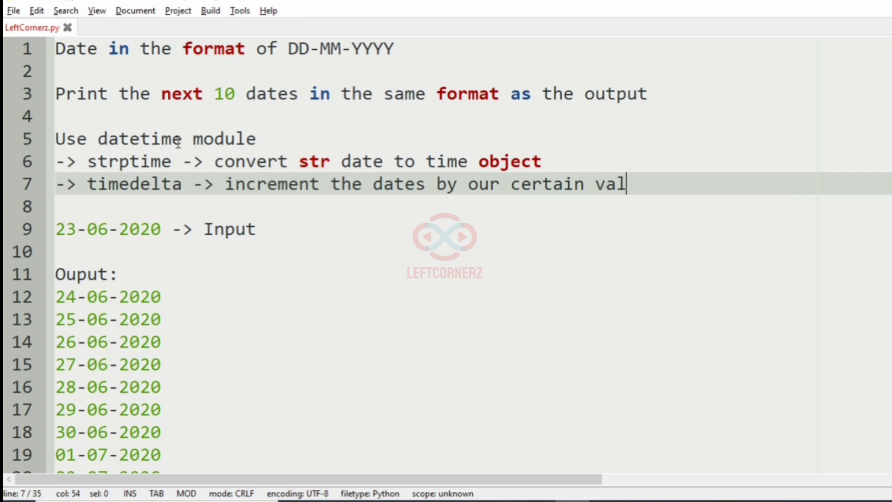
pyautogui.write('ues (1')
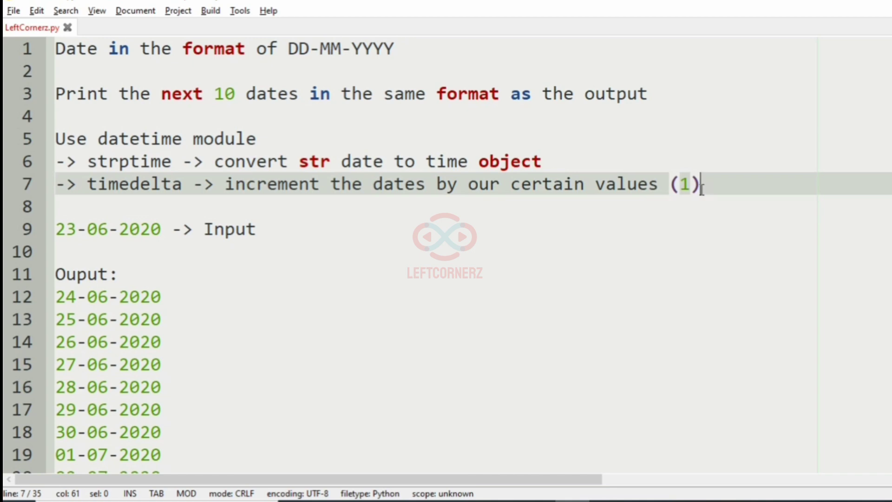
# Select and delete all the notes and test cases, leaving the file empty.
pyautogui.moveTo(703, 184); pyautogui.dragTo(55, 139)
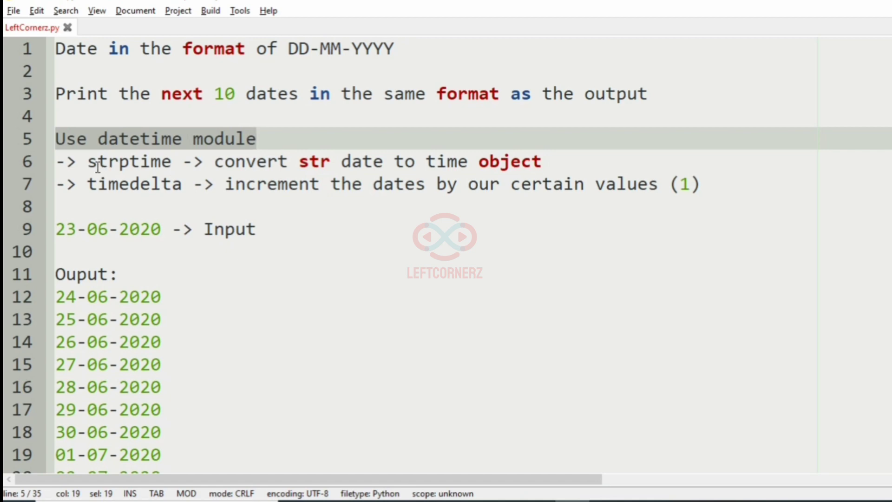
pyautogui.click(142, 160)
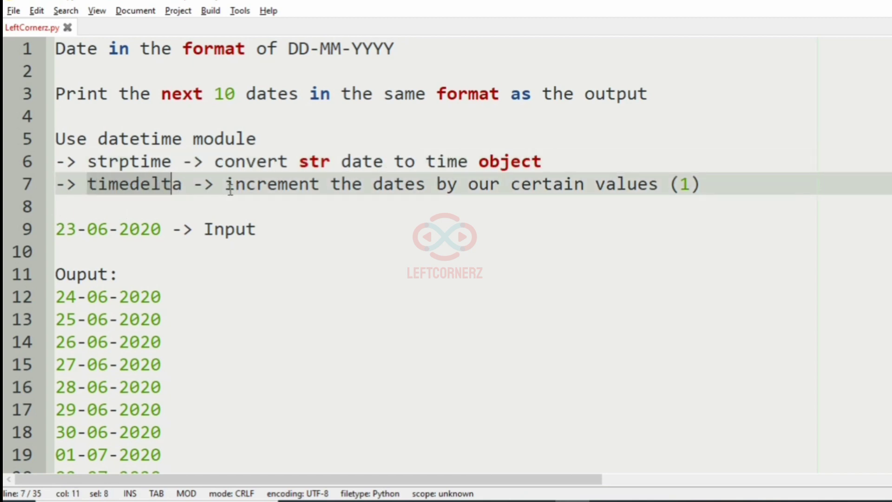
pyautogui.moveTo(174, 184); pyautogui.dragTo(353, 184)
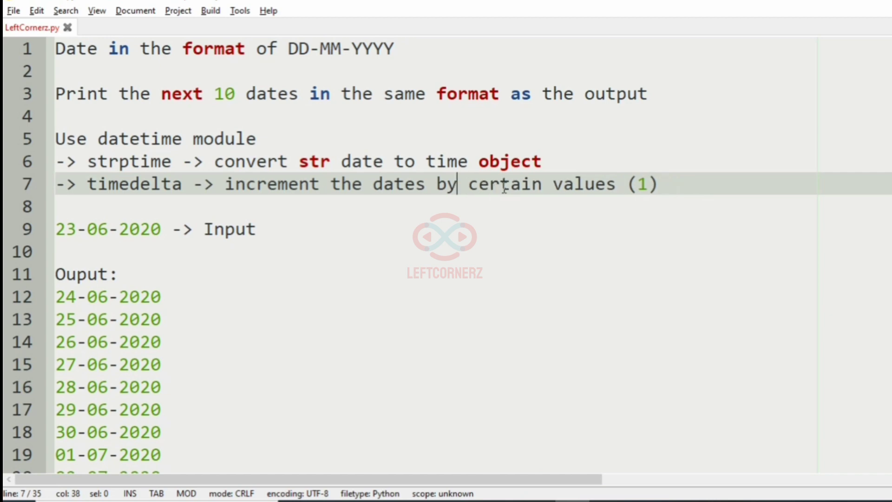
pyautogui.doubleClick(642, 184)
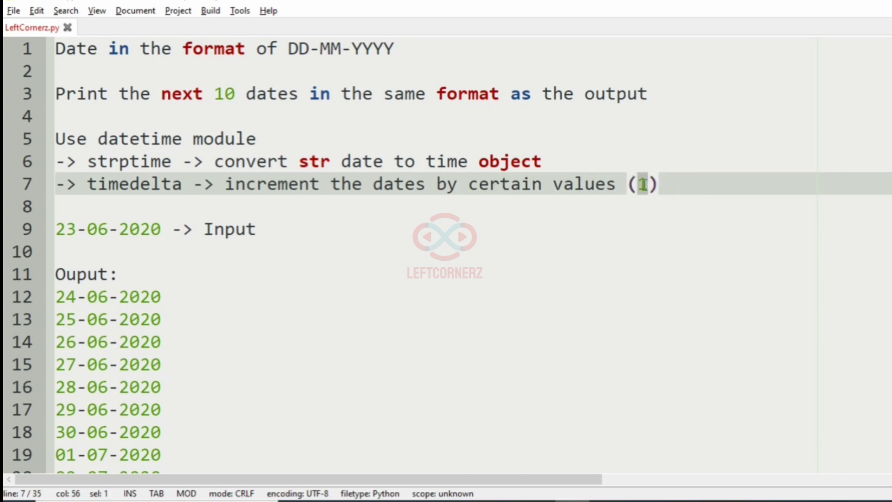
pyautogui.moveTo(191, 300)
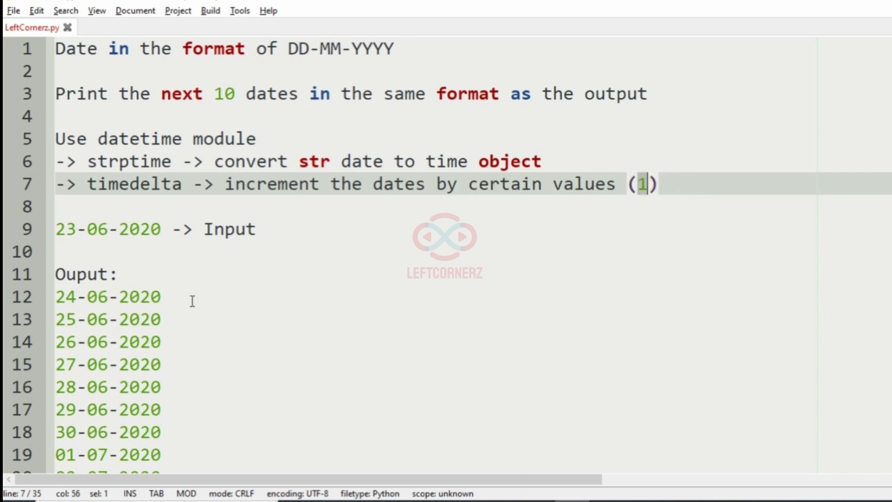
pyautogui.click(108, 319)
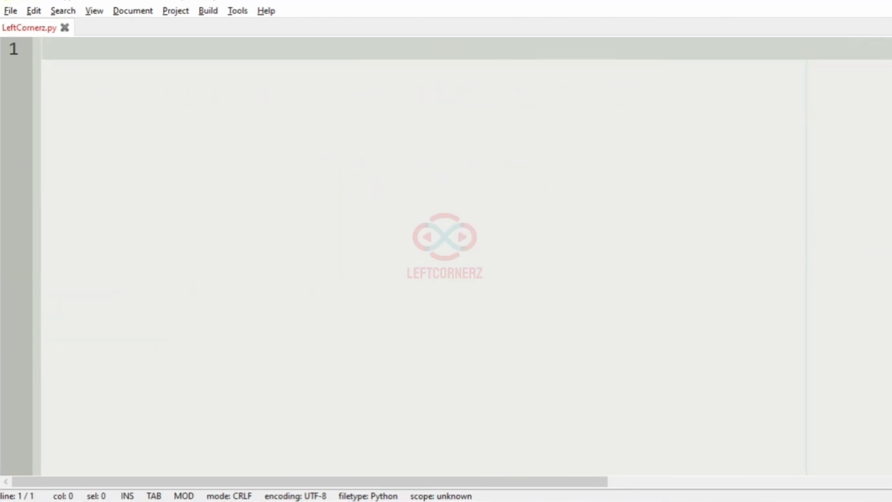
# Write 'import datetime' and 'date=input().strip()' on the first two lines.
pyautogui.click(48, 50)
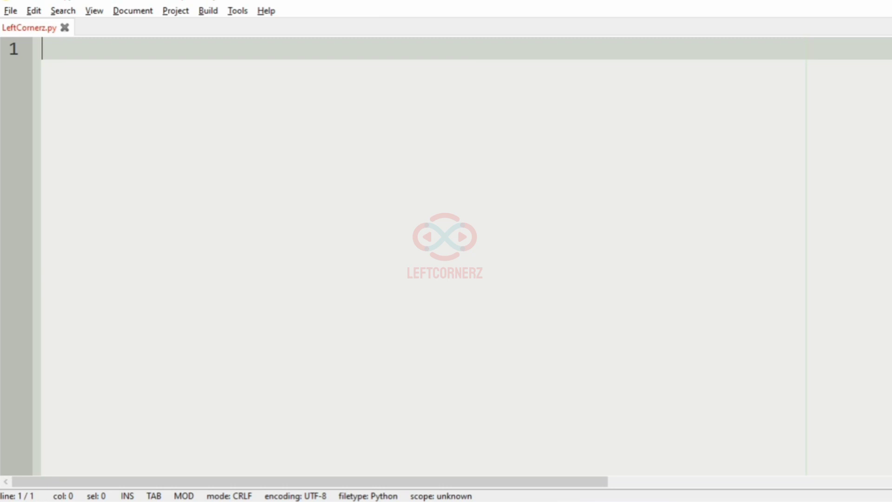
pyautogui.write('import')
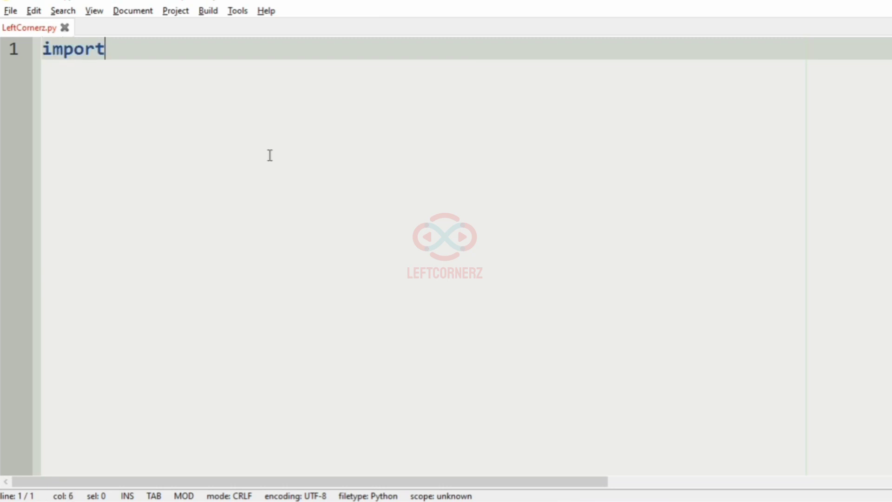
pyautogui.write('datetime')
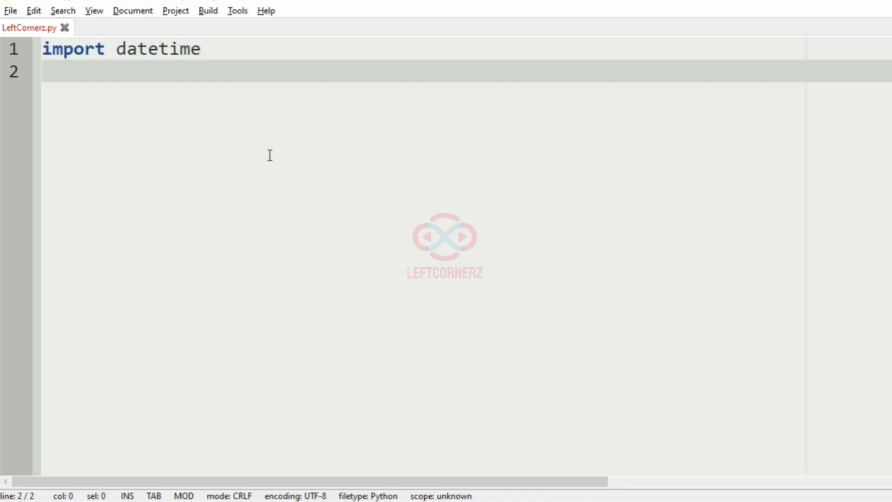
pyautogui.write('date=')
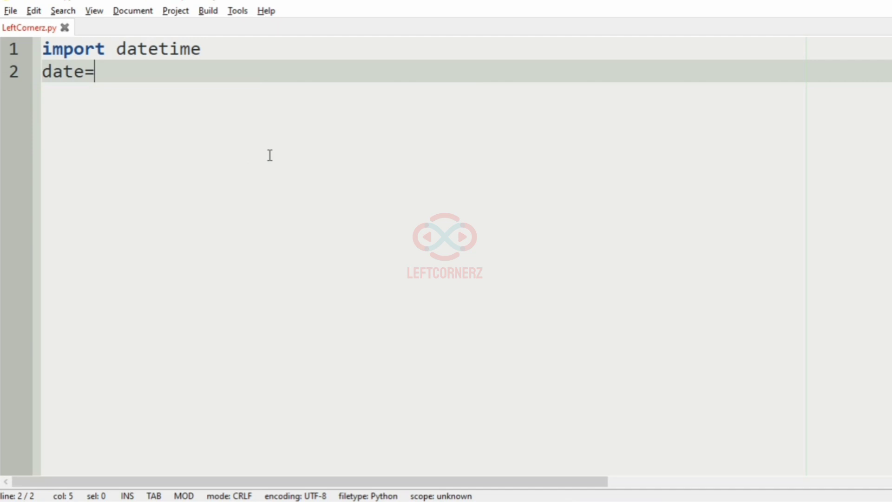
pyautogui.write('input())')
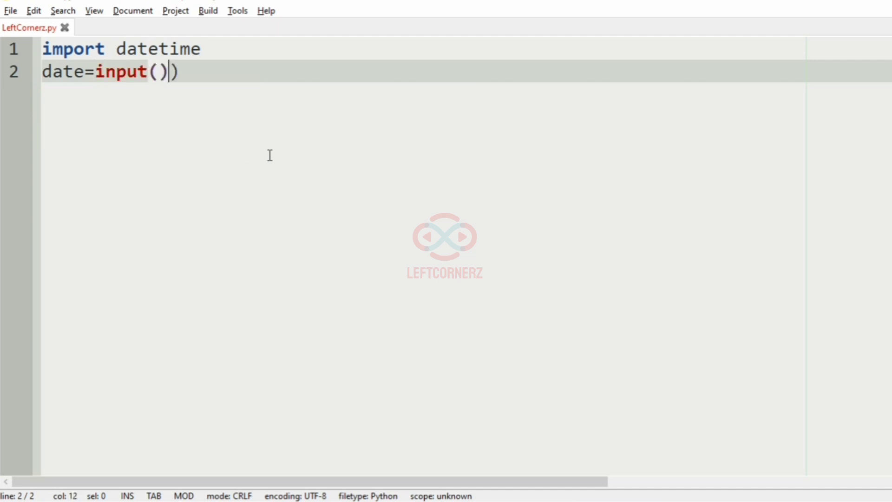
pyautogui.write('.strip(')
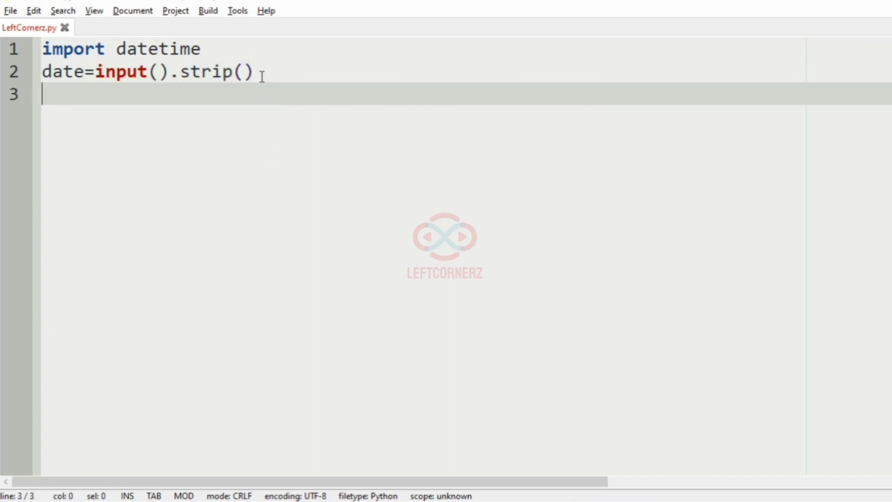
# Write line 3 as date=datetime.datetime.strptime(date,'%d-%m-%Y').
pyautogui.write('date')
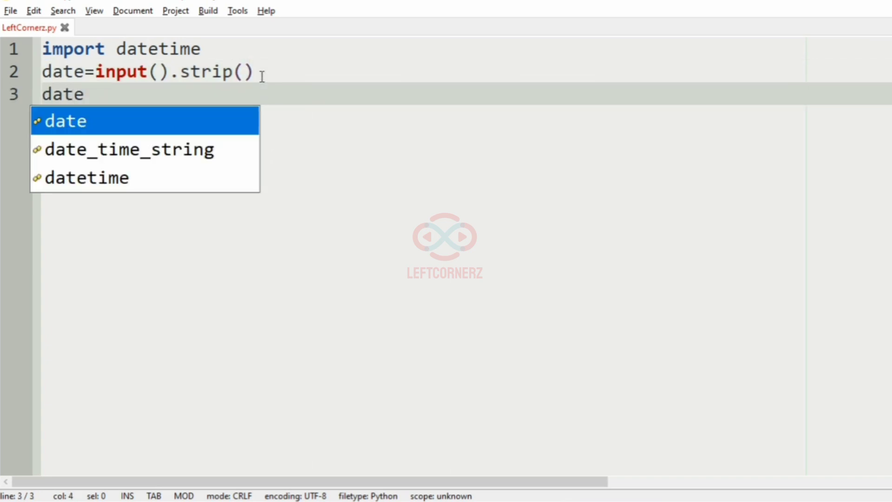
pyautogui.write('=datetime.')
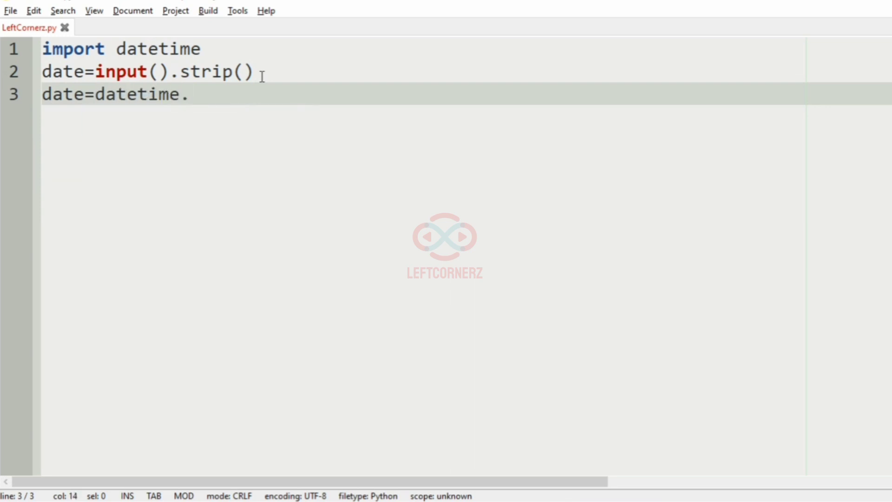
pyautogui.write('datetime.')
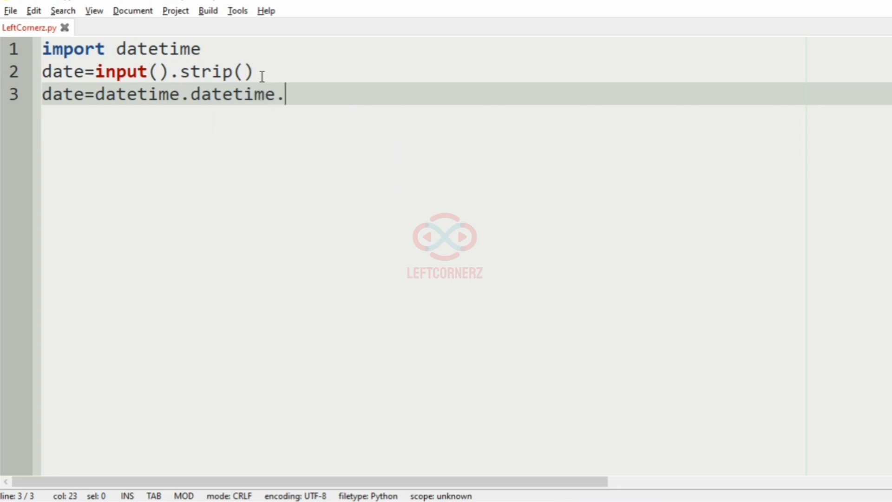
pyautogui.write('strptime(')
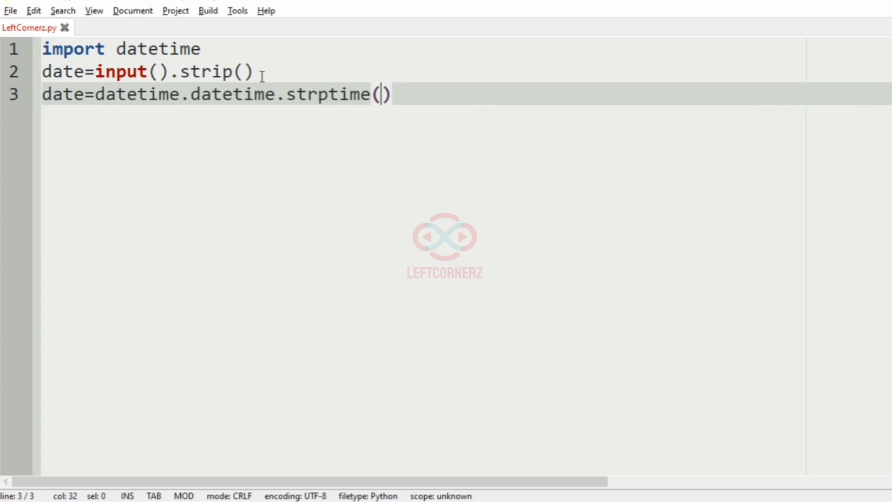
pyautogui.write("date'")
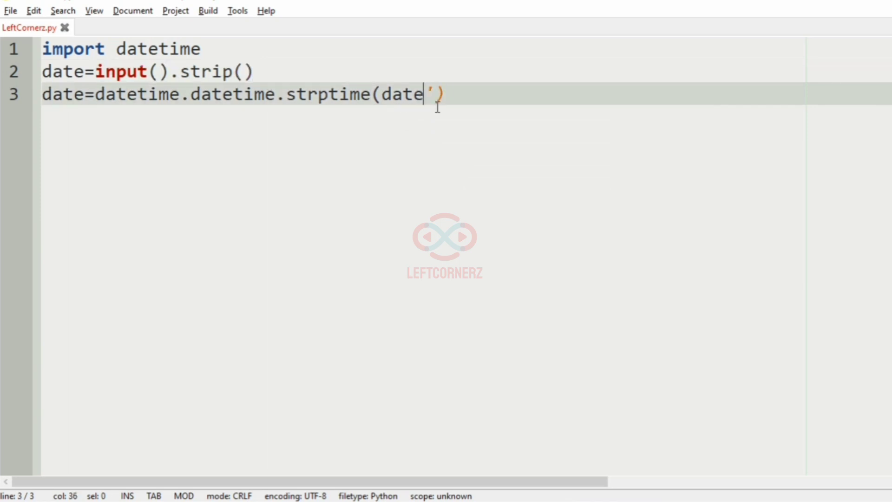
pyautogui.write(",''")
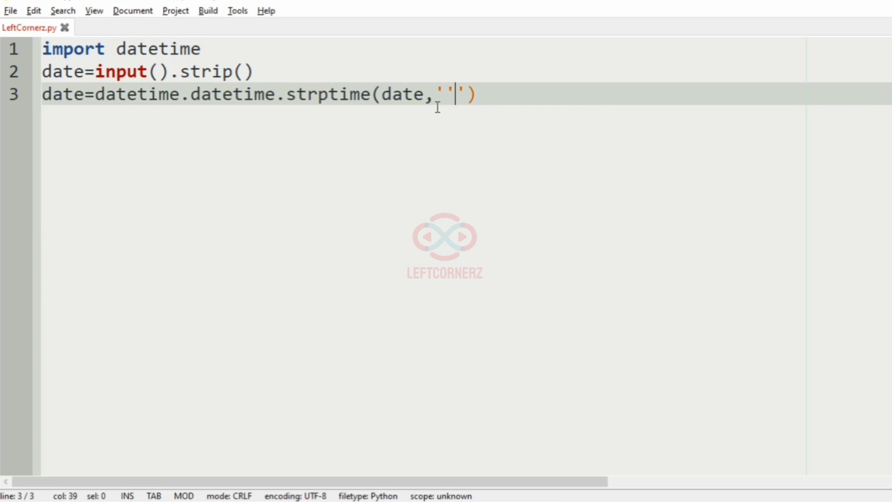
pyautogui.write('%')
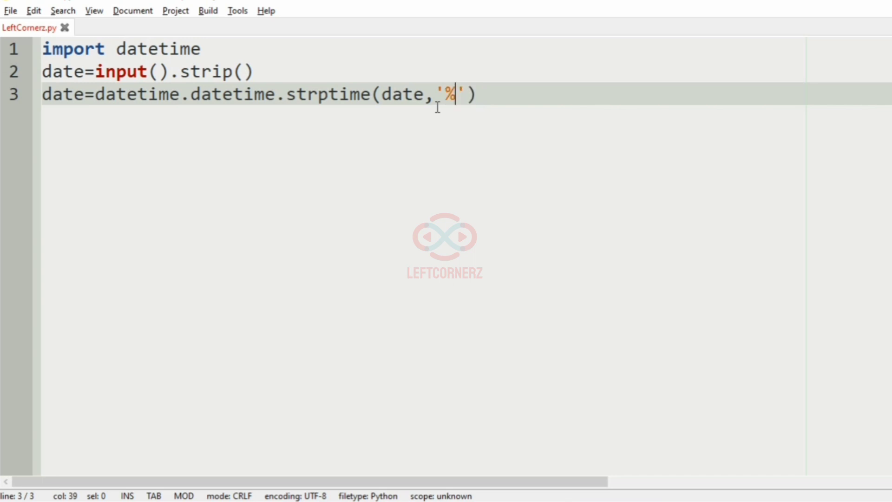
pyautogui.write('d-')
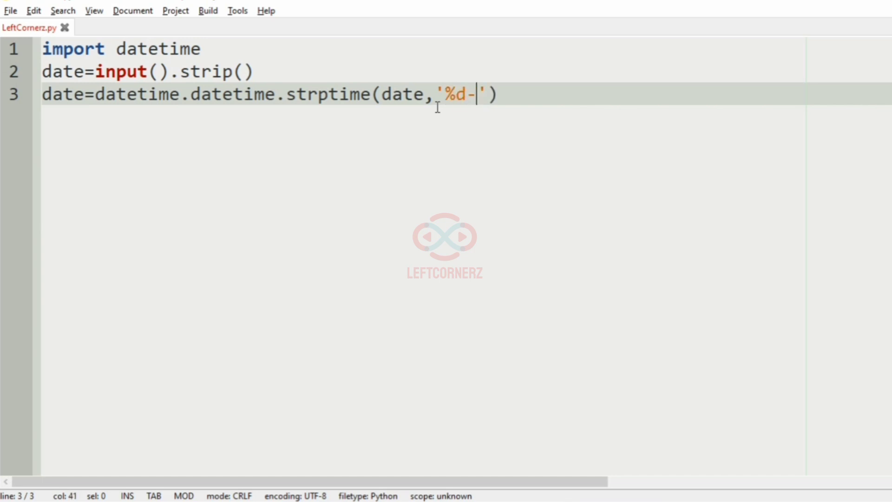
pyautogui.write('%m')
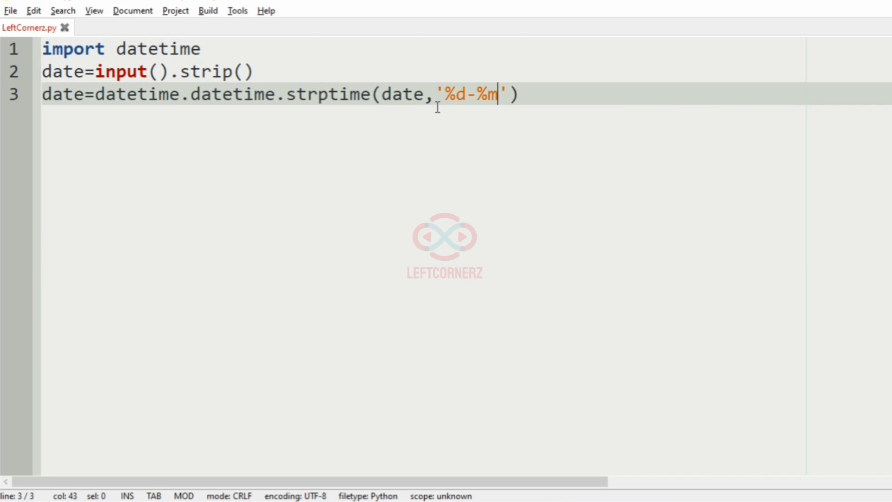
pyautogui.write('-%')
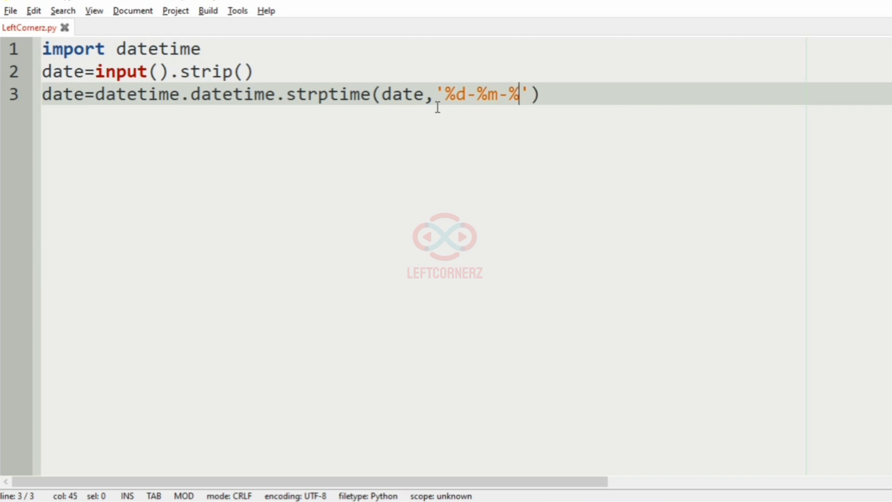
pyautogui.write('Y')
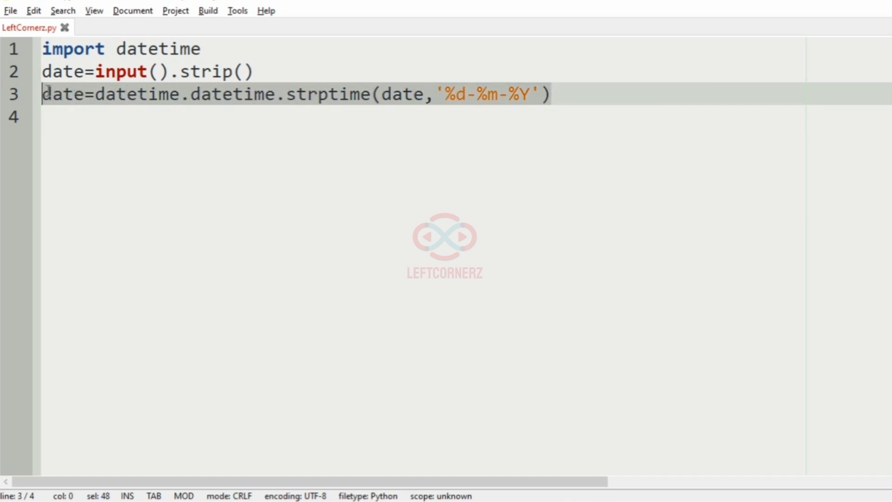
pyautogui.doubleClick(327, 94)
pyautogui.write('for')
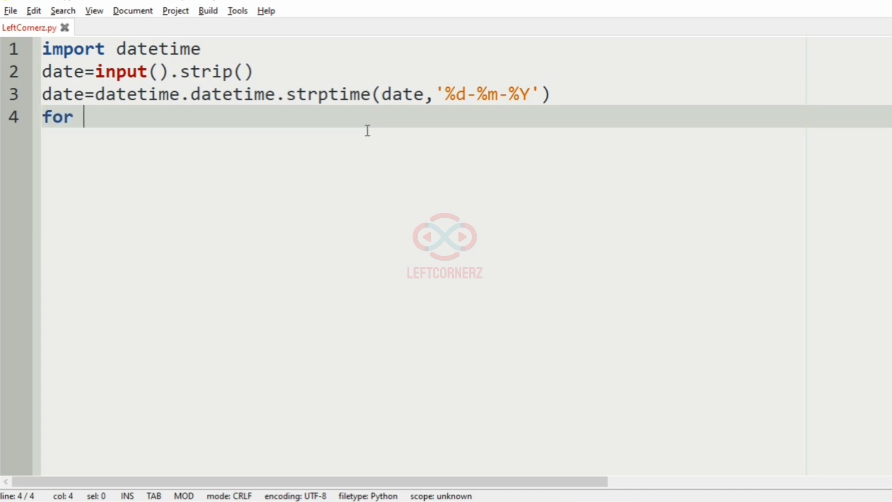
# Complete line 4 as 'for ctr in range(1,11):'.
pyautogui.write('ctr in')
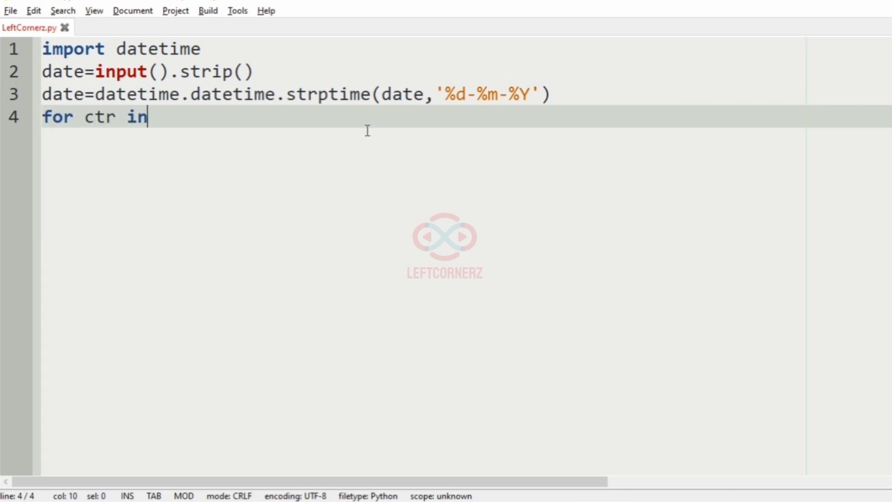
pyautogui.write('range()')
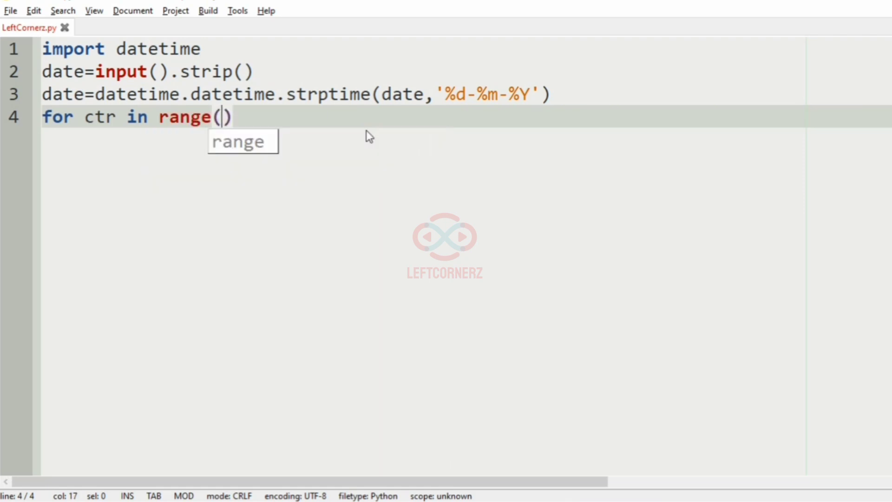
pyautogui.write('1,')
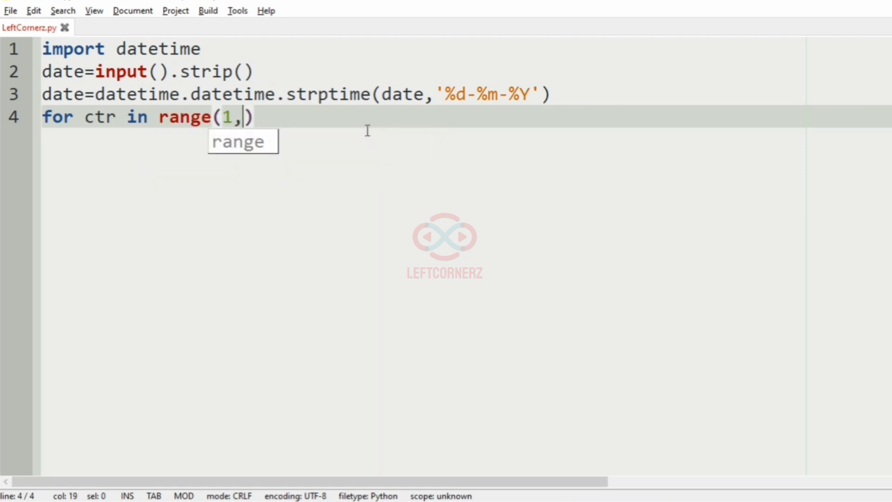
pyautogui.write('11')
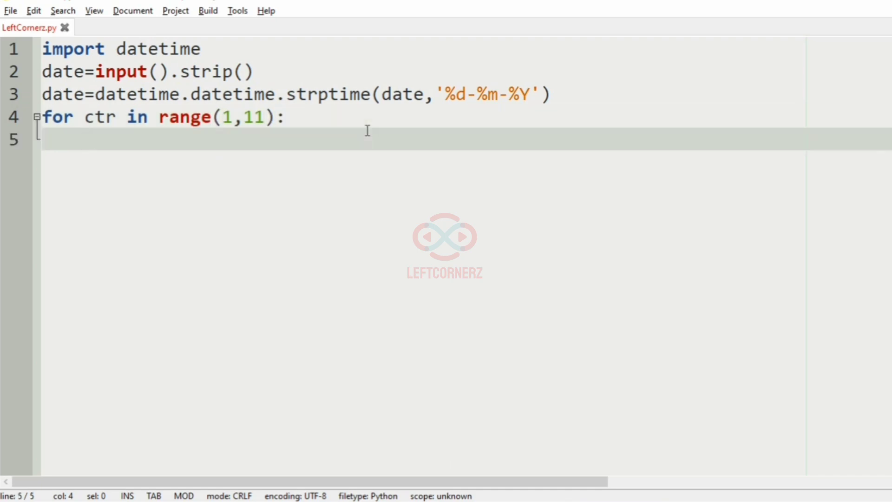
# Write the loop body line 5 as date+=datetime.timedelta(days=1).
pyautogui.write('date+')
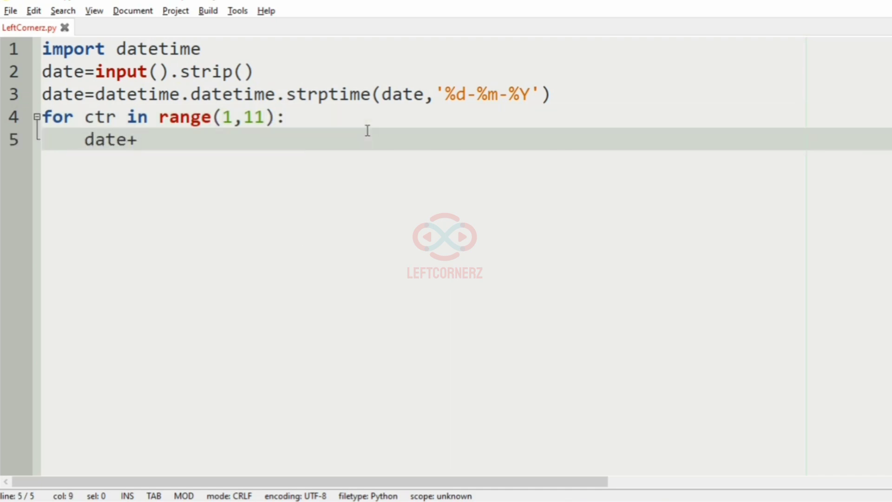
pyautogui.write('=')
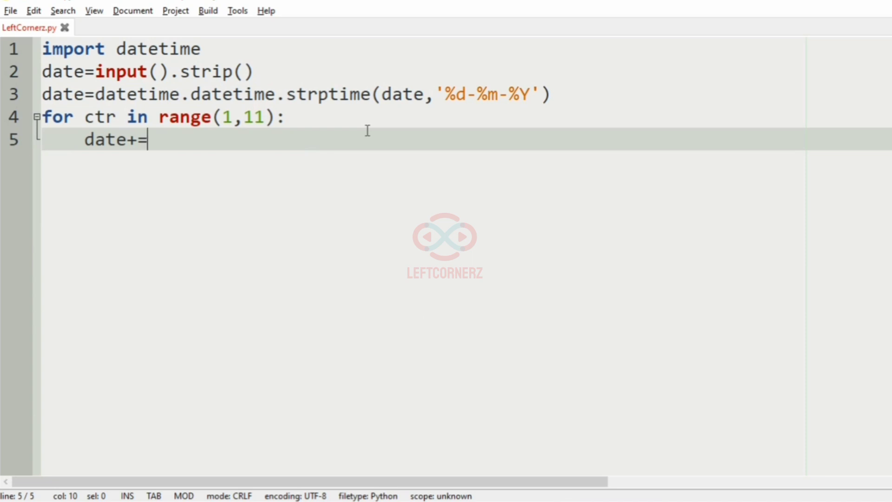
pyautogui.write('datetime.')
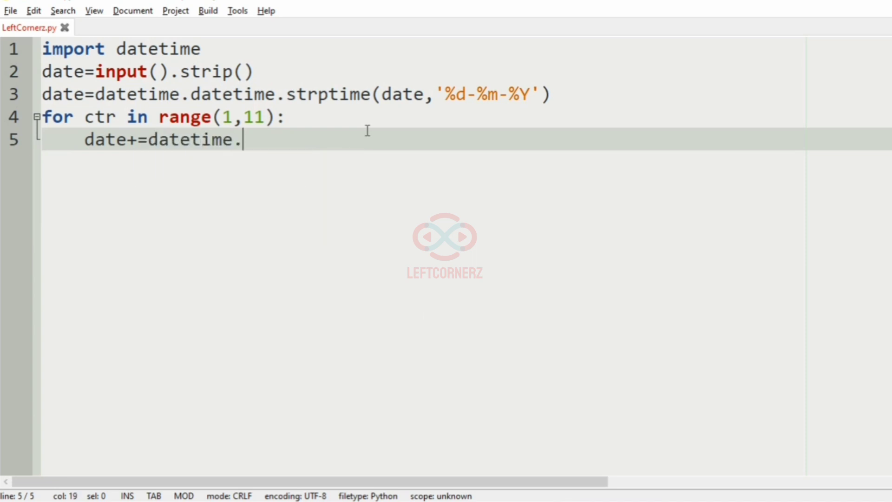
pyautogui.write('timedlt')
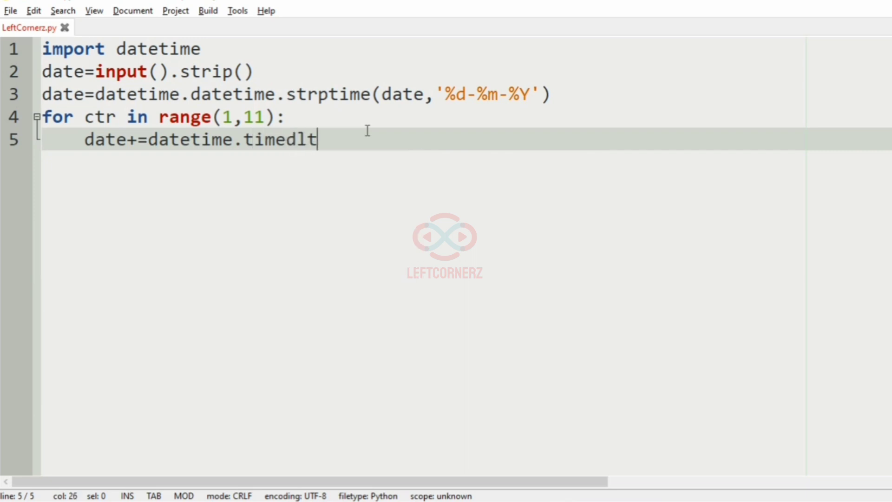
pyautogui.write('elta')
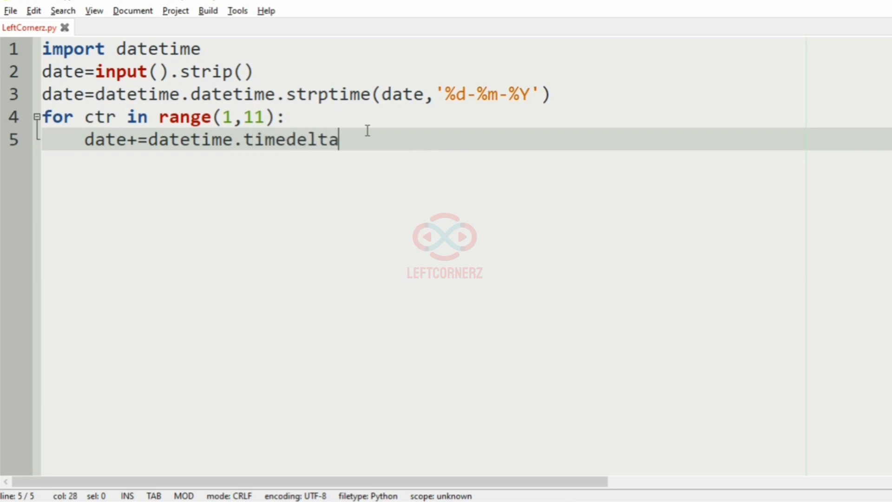
pyautogui.write('(days)')
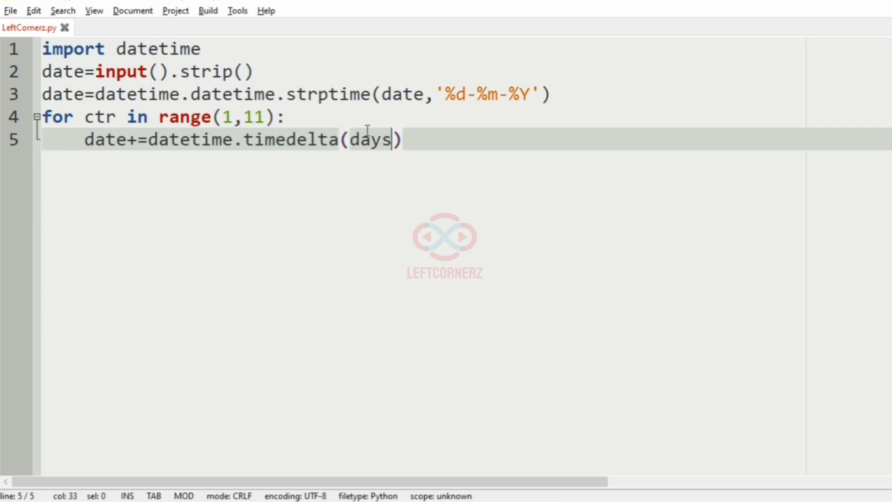
pyautogui.write('=1')
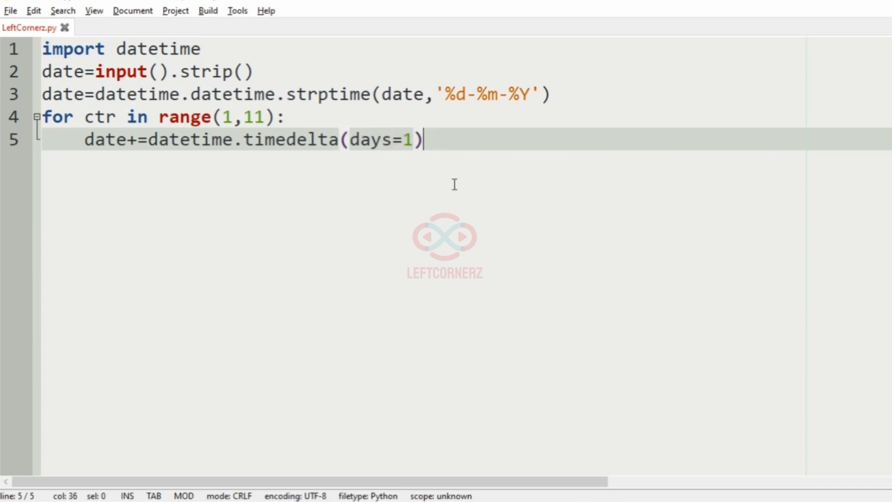
# Write line 6 as print(date.strftime('%d-%m-%Y')), reusing the format string from line 3.
pyautogui.press('enter')
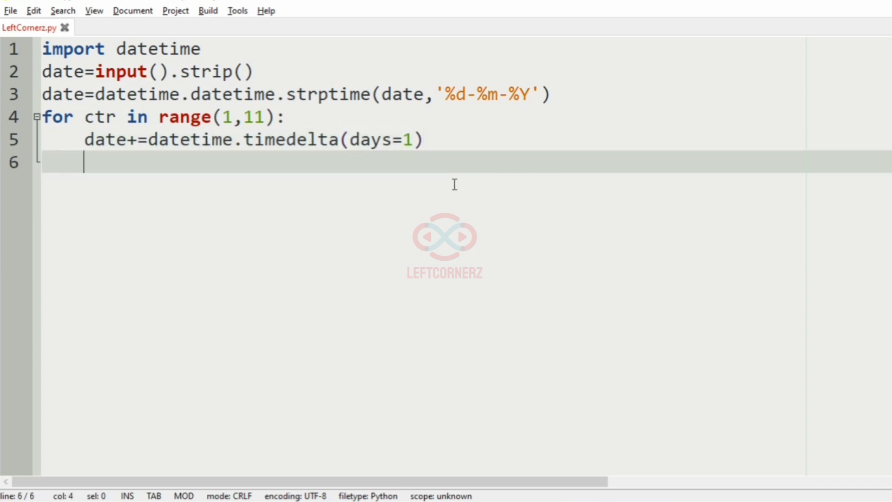
pyautogui.write('print')
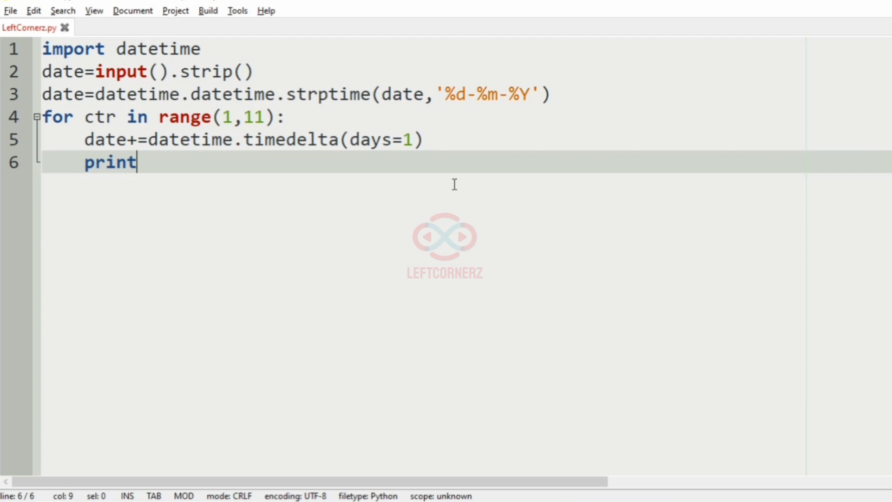
pyautogui.write('(')
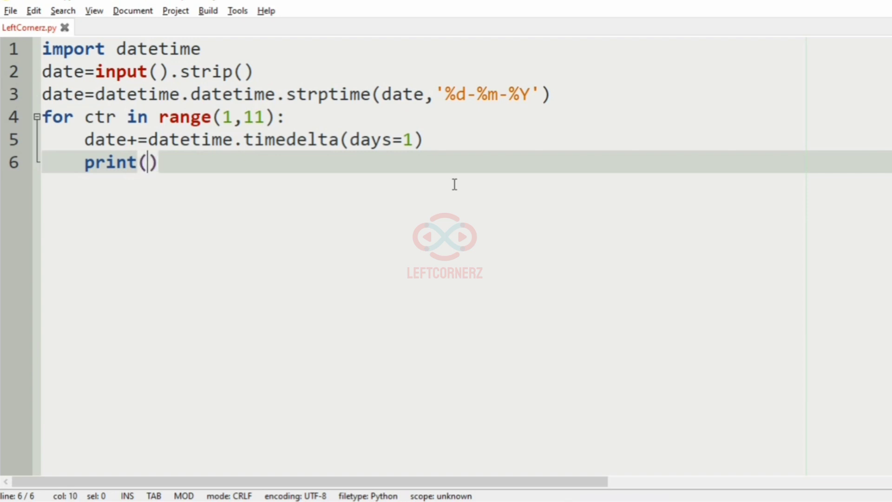
pyautogui.write('date')
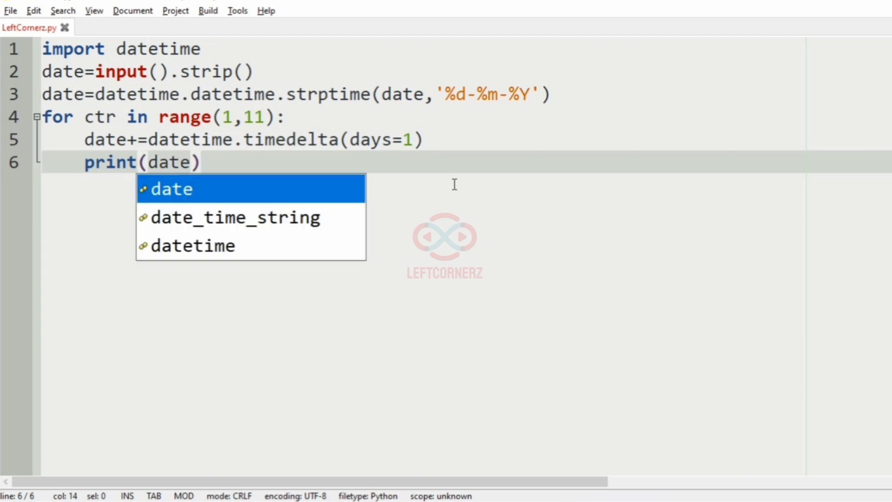
pyautogui.write('.str')
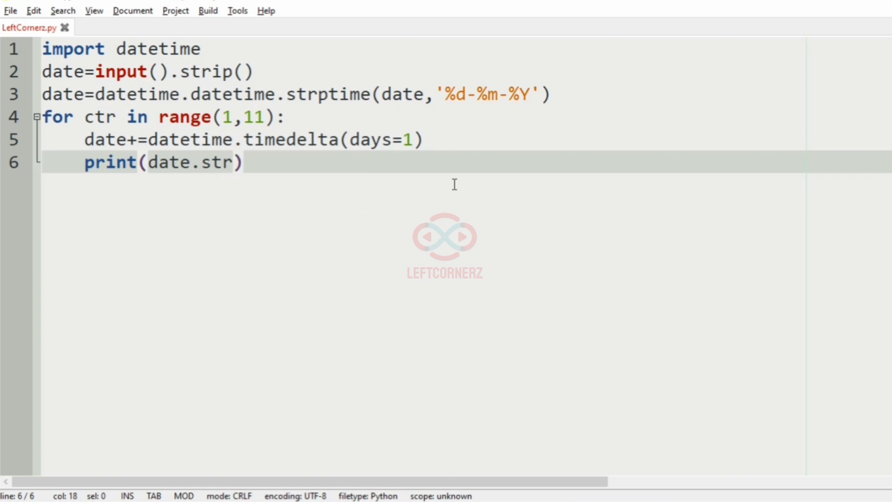
pyautogui.write('ftime')
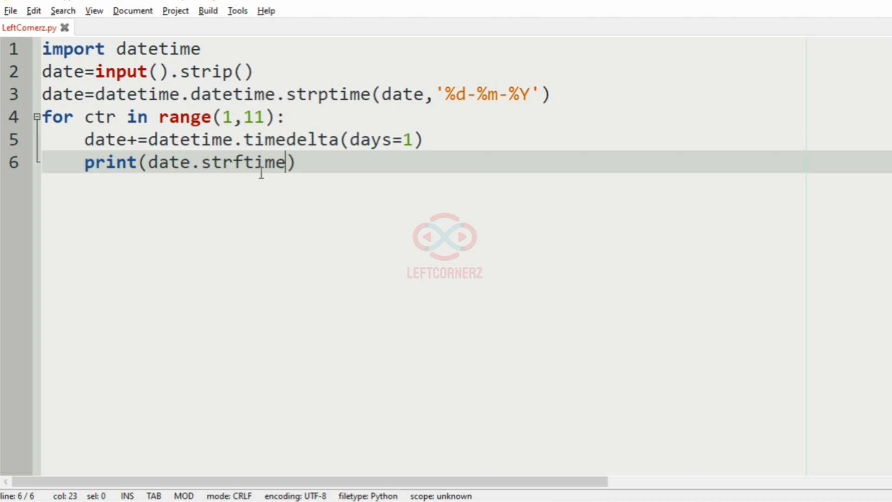
pyautogui.write('(')
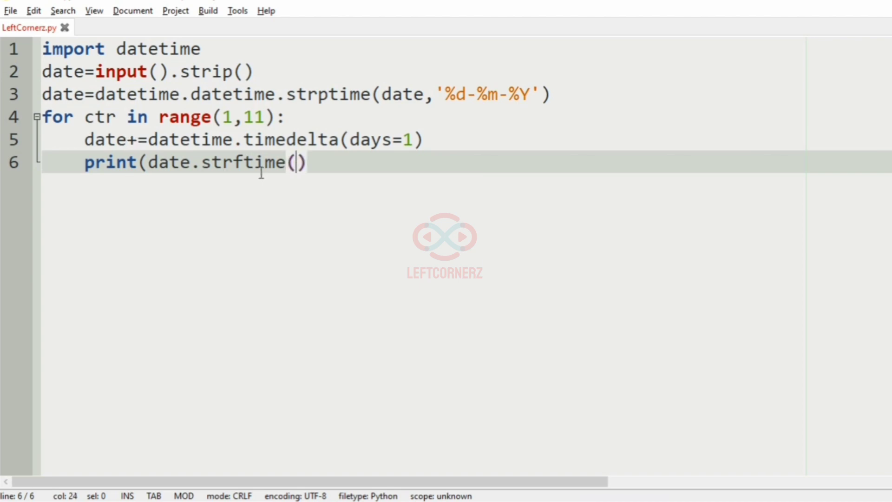
pyautogui.moveTo(442, 85)
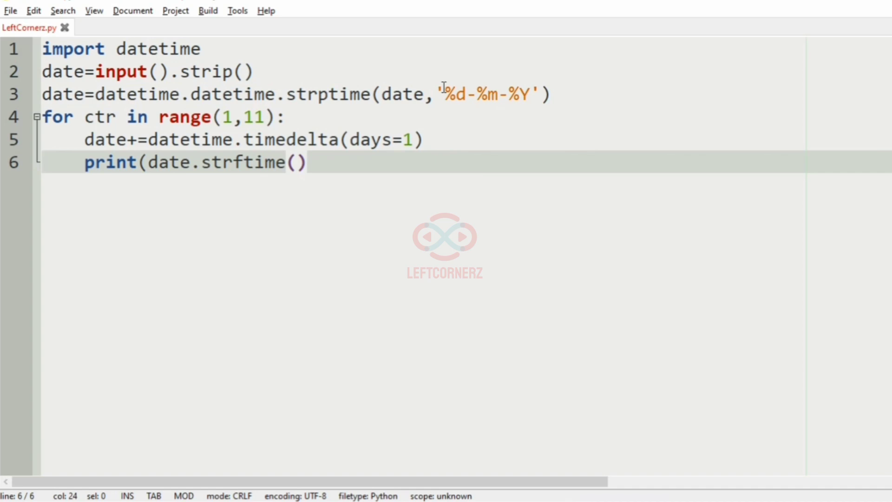
pyautogui.moveTo(435, 94); pyautogui.dragTo(538, 94)
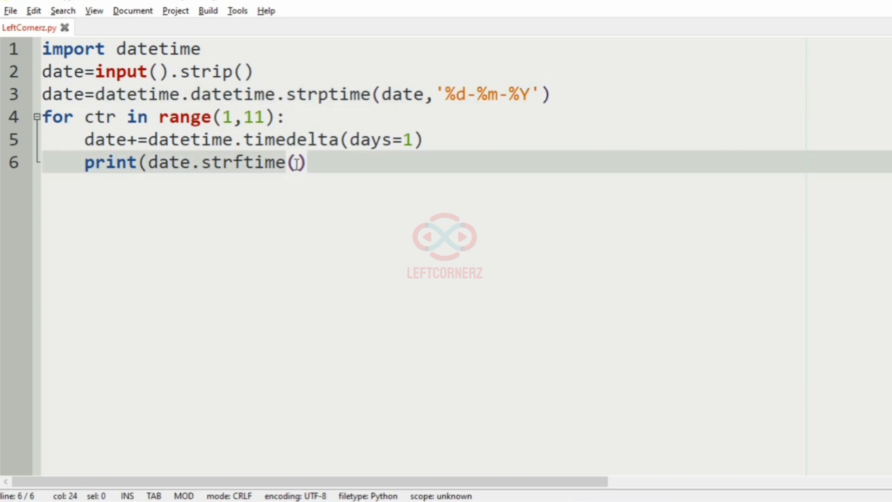
pyautogui.write("'%d-%m-%Y'")
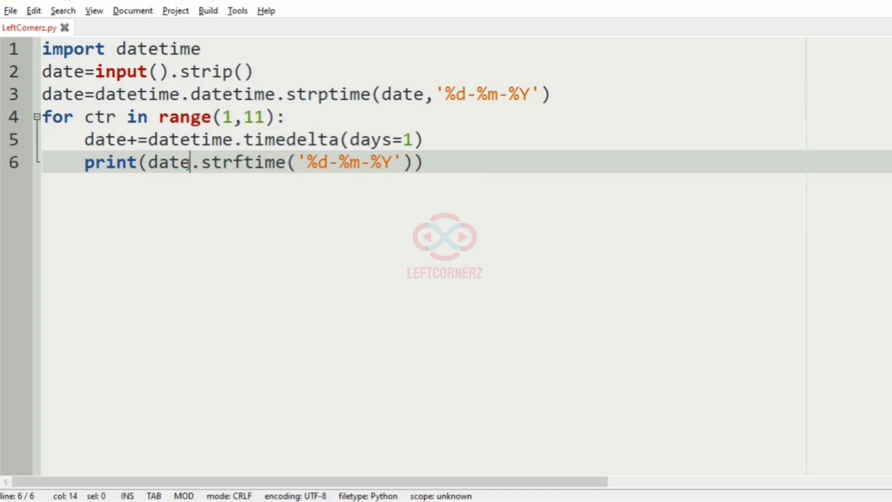
pyautogui.click(296, 162)
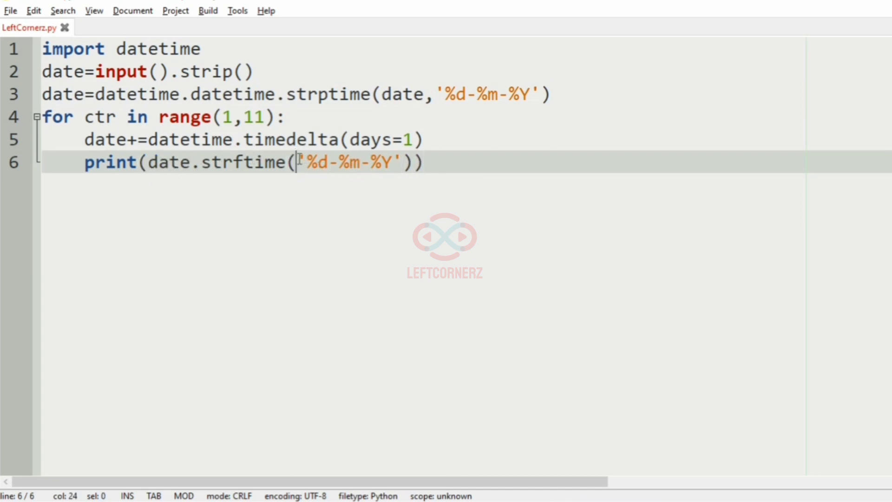
pyautogui.moveTo(297, 162); pyautogui.dragTo(399, 162)
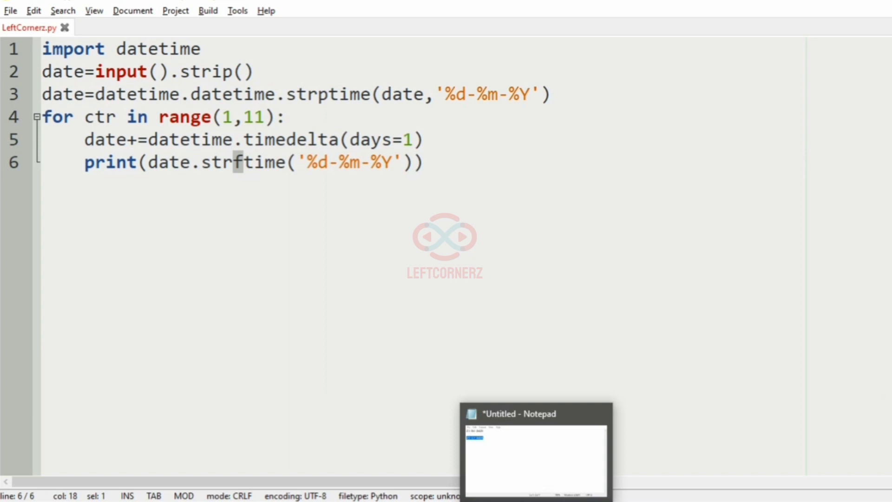
# Run the script for 23-06-2020 and 25-12-2018, checking the ten printed dates against the notes.
pyautogui.click(535, 413)
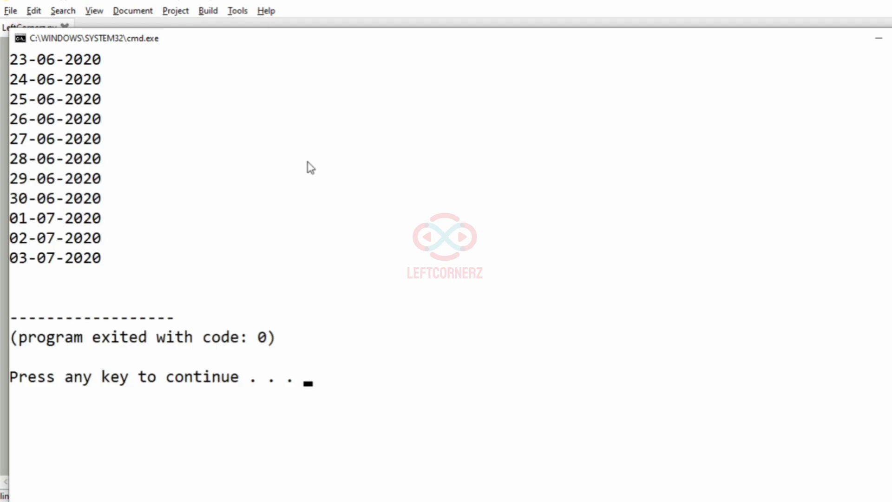
pyautogui.moveTo(12, 84)
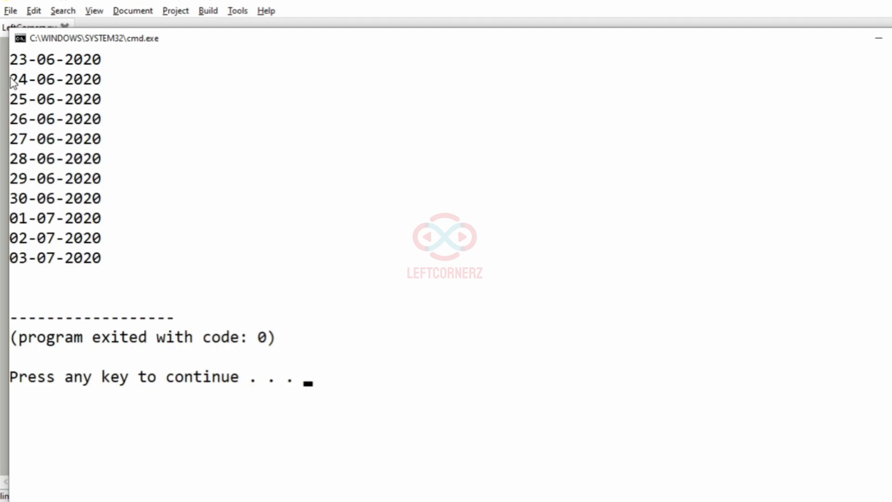
pyautogui.moveTo(11, 71); pyautogui.dragTo(107, 265)
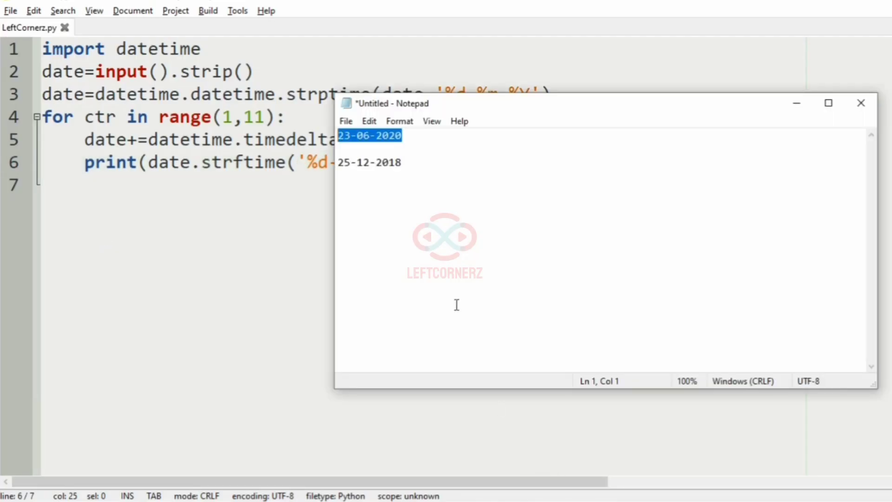
pyautogui.tripleClick(369, 162)
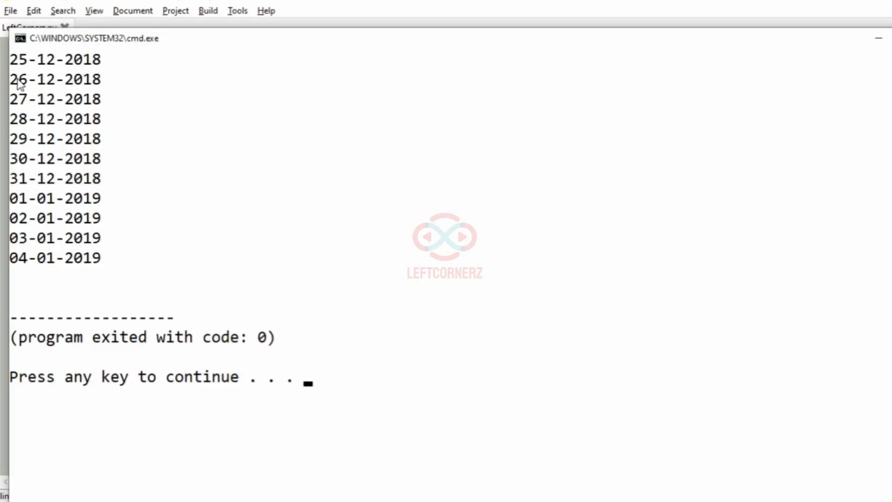
pyautogui.moveTo(17, 79); pyautogui.dragTo(96, 257)
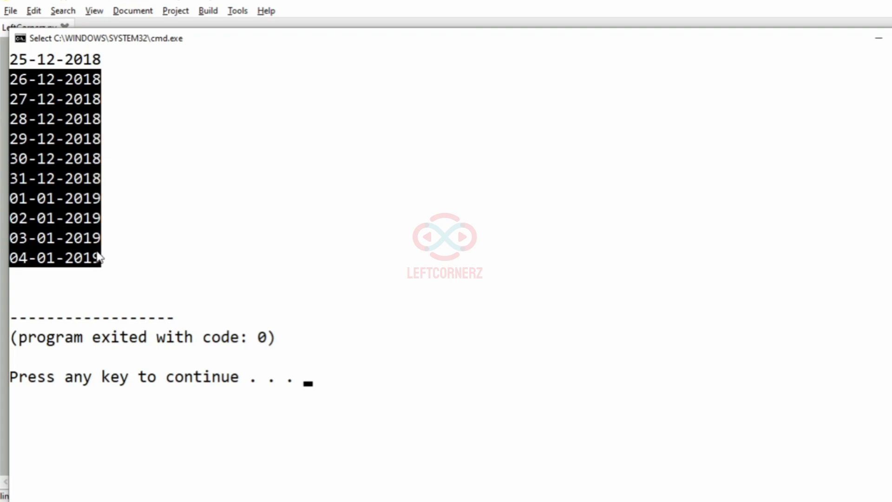